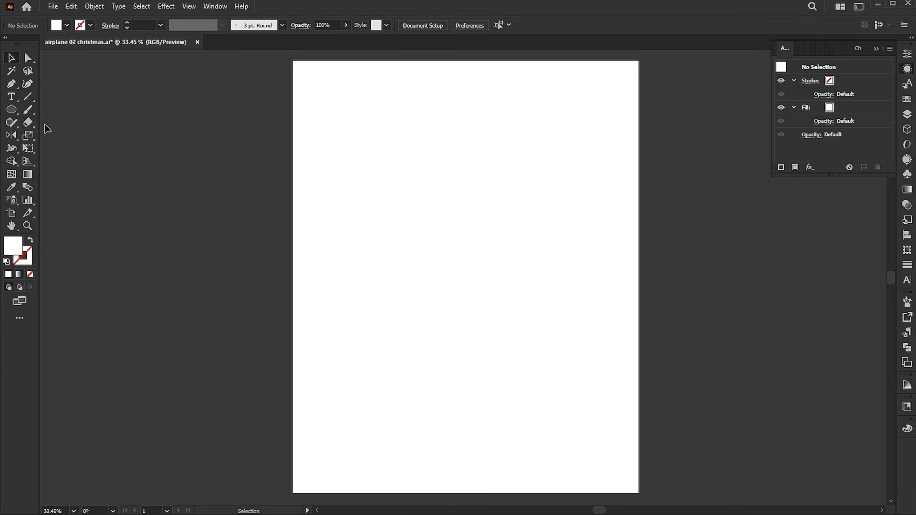
Draw a page-covering rectangle and fill it with a gradient.
click(11, 110)
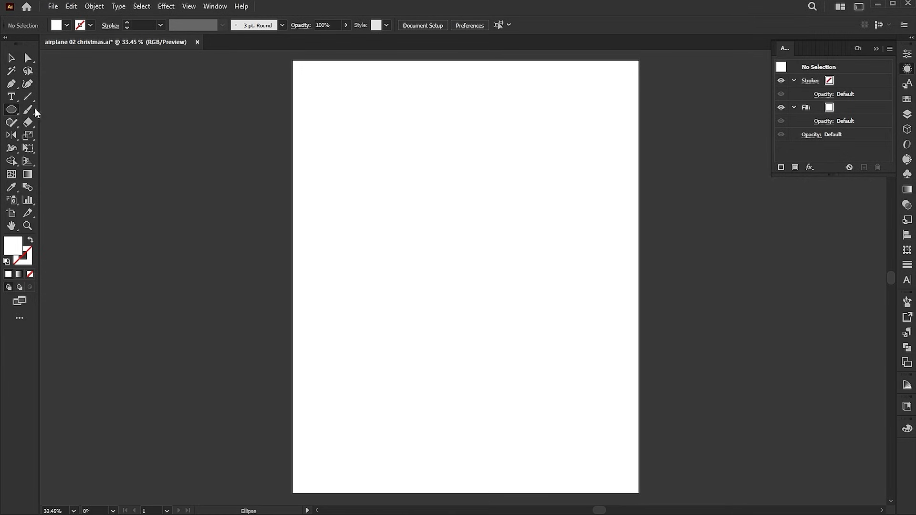
drag(292, 60, 353, 120)
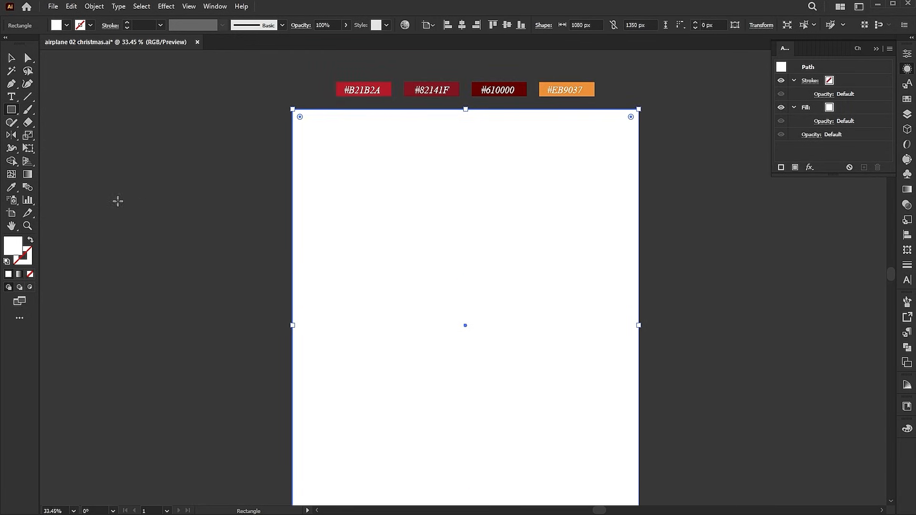
click(19, 274)
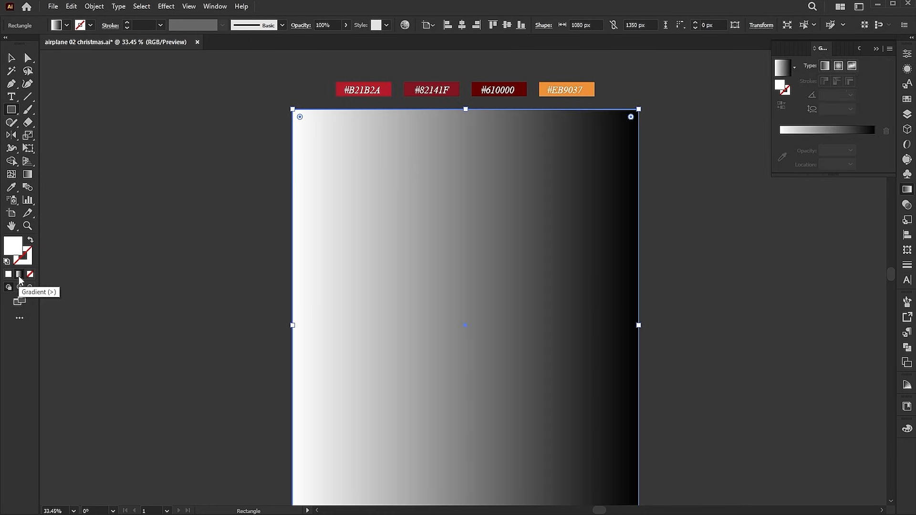
Sample the red swatch into the gradient stop for a red radial background.
click(19, 275)
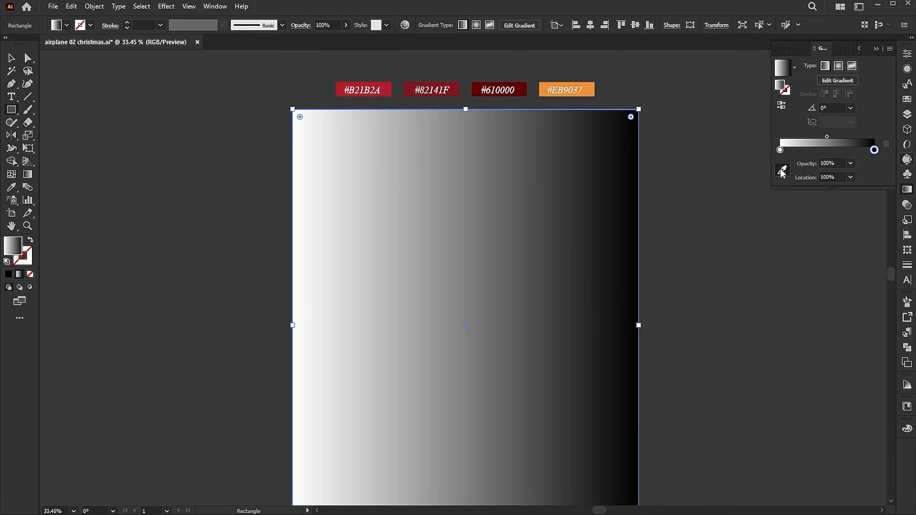
click(27, 175)
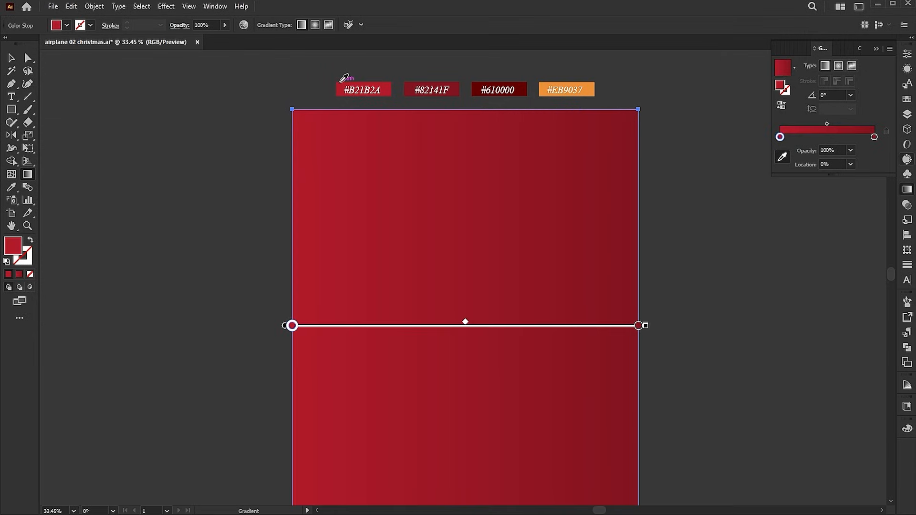
click(838, 66)
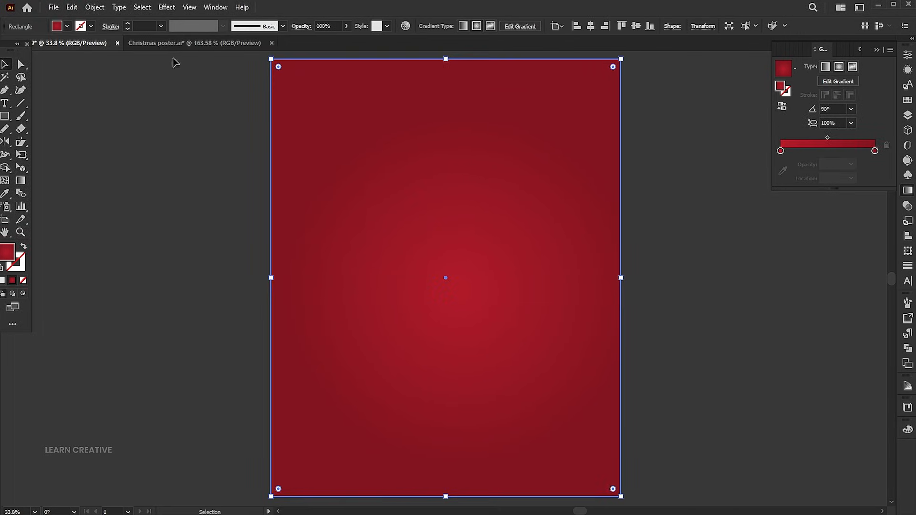
Create a three-sided polygon in the centre of the red background.
click(94, 7)
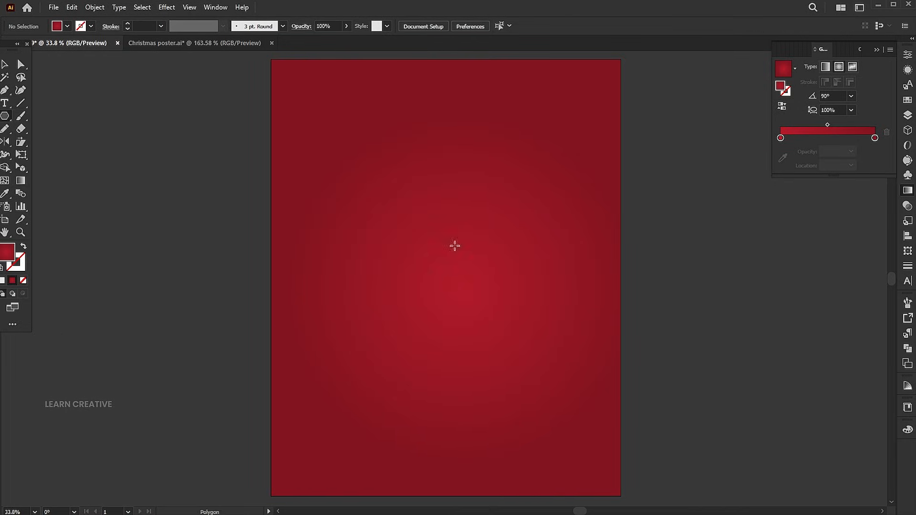
click(455, 245)
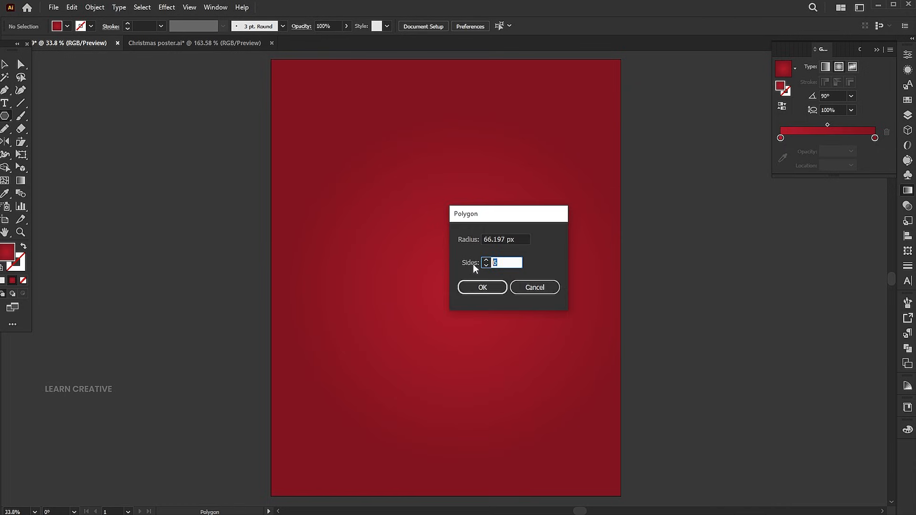
click(481, 287)
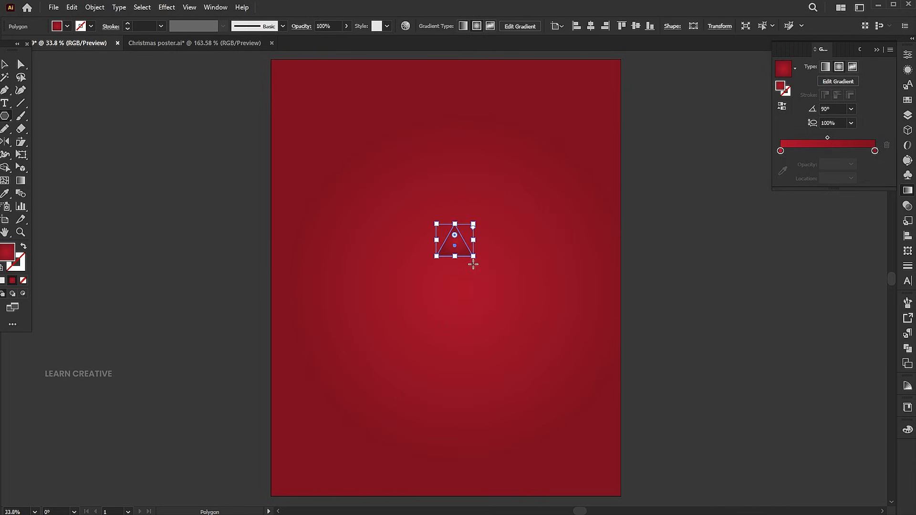
Enlarge the triangle, fill it white and stretch it taller.
drag(471, 256, 547, 401)
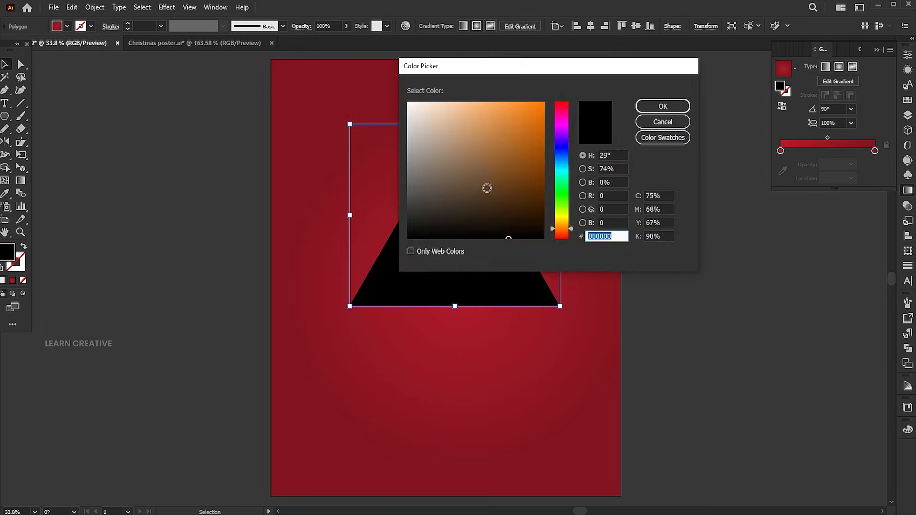
click(662, 106)
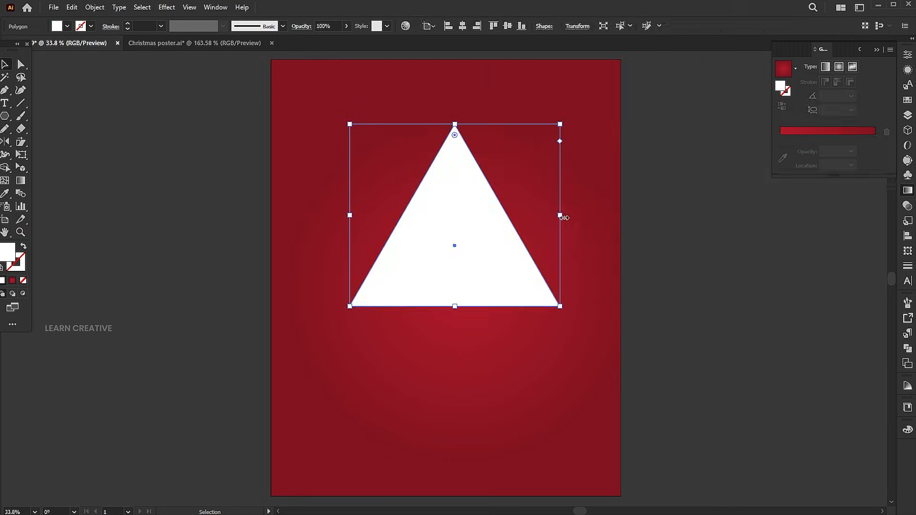
drag(559, 215, 543, 219)
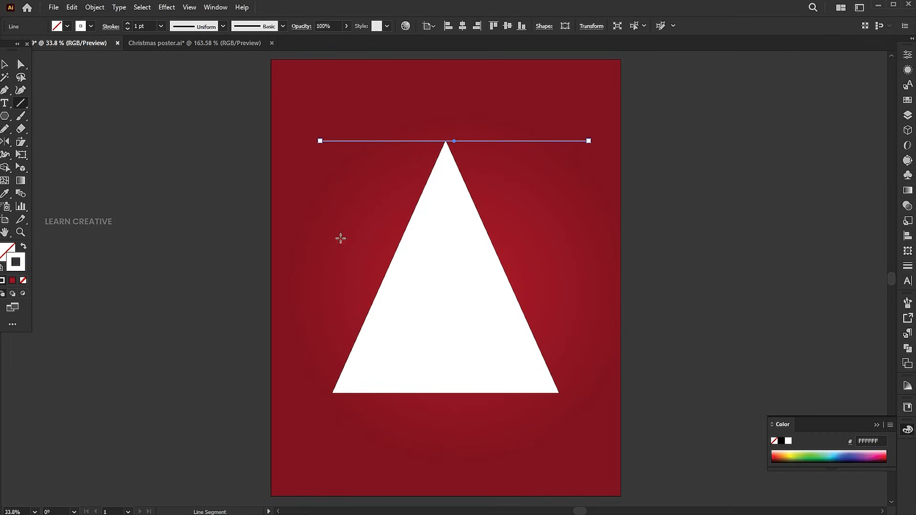
Copy the white line downward across the triangle and select the two middle lines.
click(6, 64)
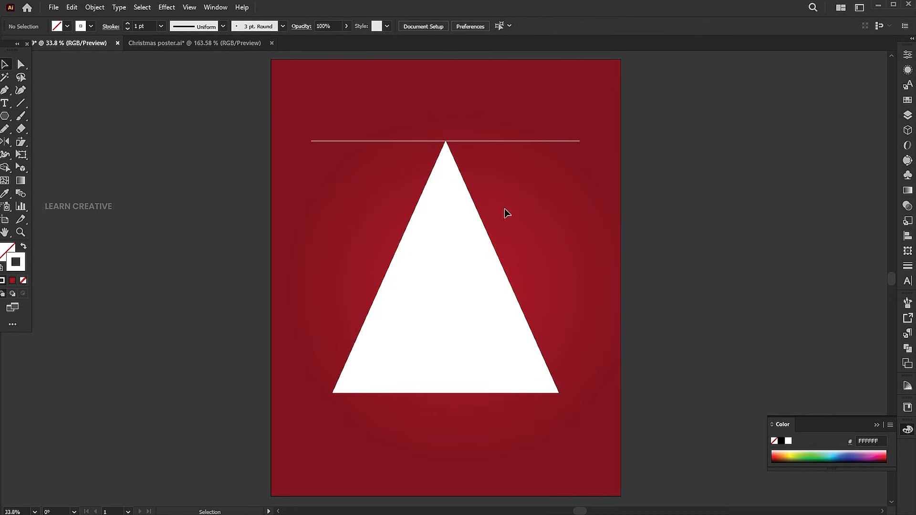
drag(446, 141, 445, 175)
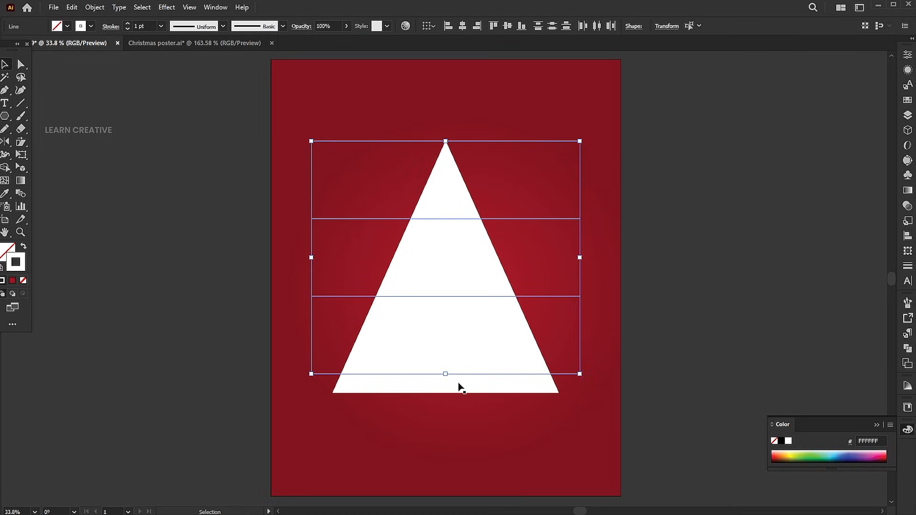
drag(444, 374, 444, 393)
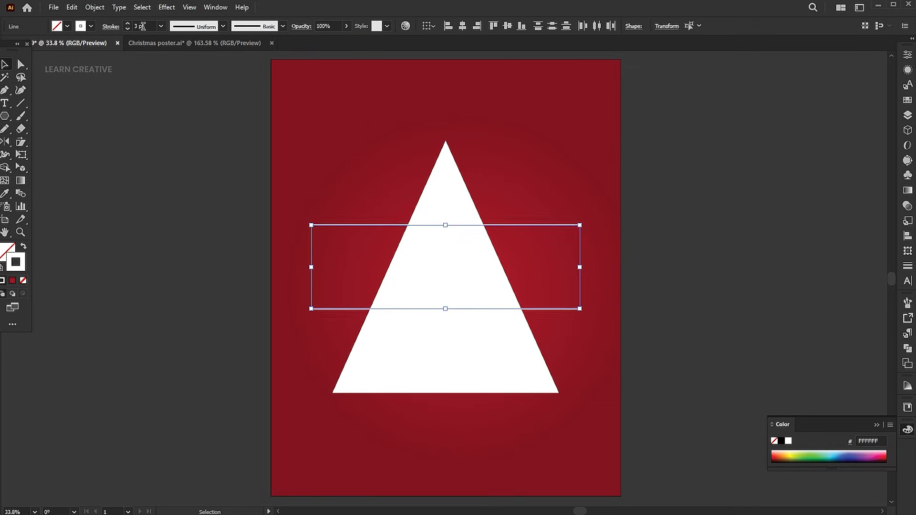
Set the lines' stroke weight to 19 and expand them into filled shapes.
text(19)
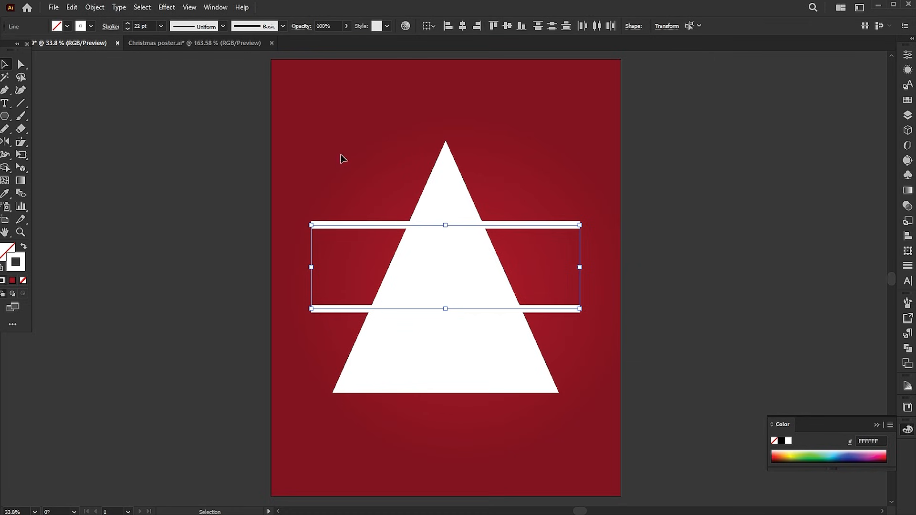
click(94, 7)
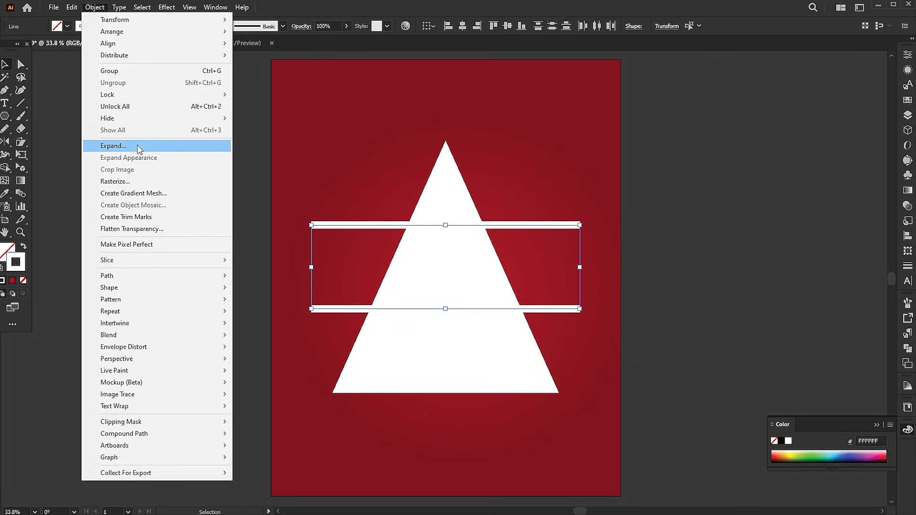
click(113, 145)
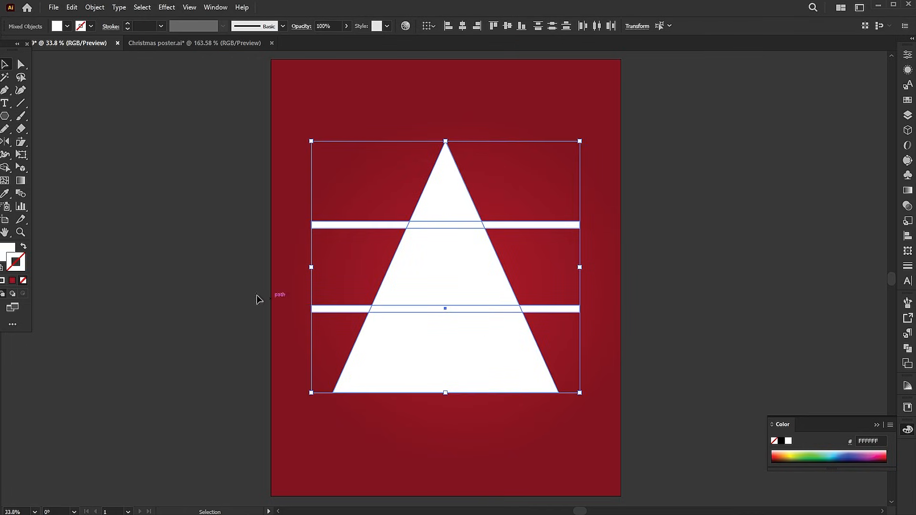
mouse_move(6, 171)
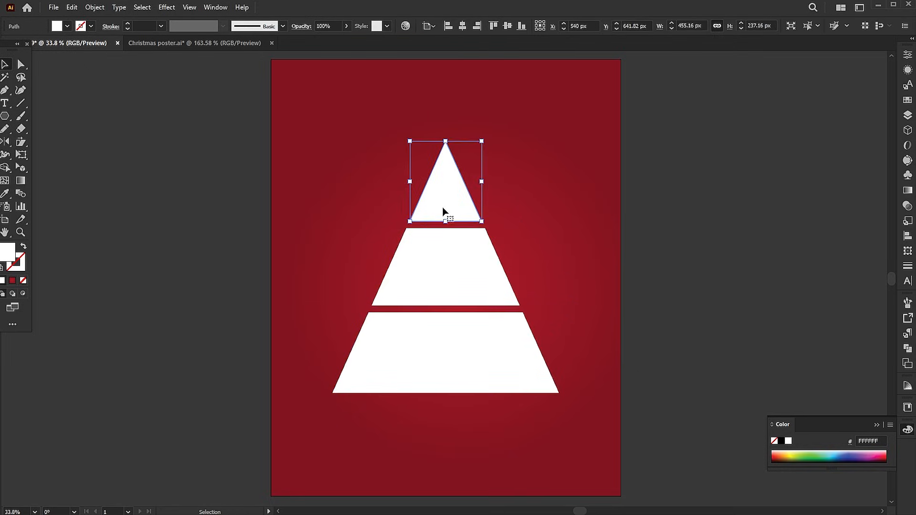
Deselect the divided tree tiers after removing the bar pieces.
click(270, 182)
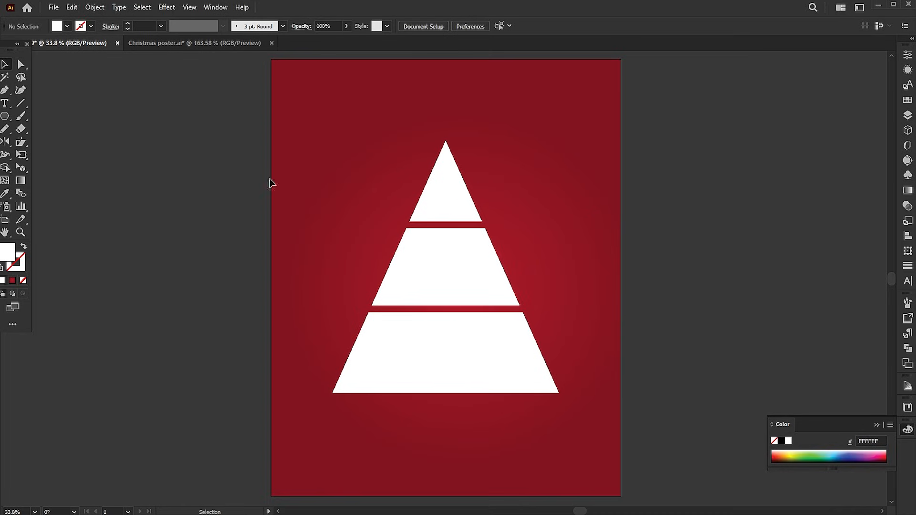
Add stacked black digits left of the tree and replace the middle 2 with 0.
click(5, 103)
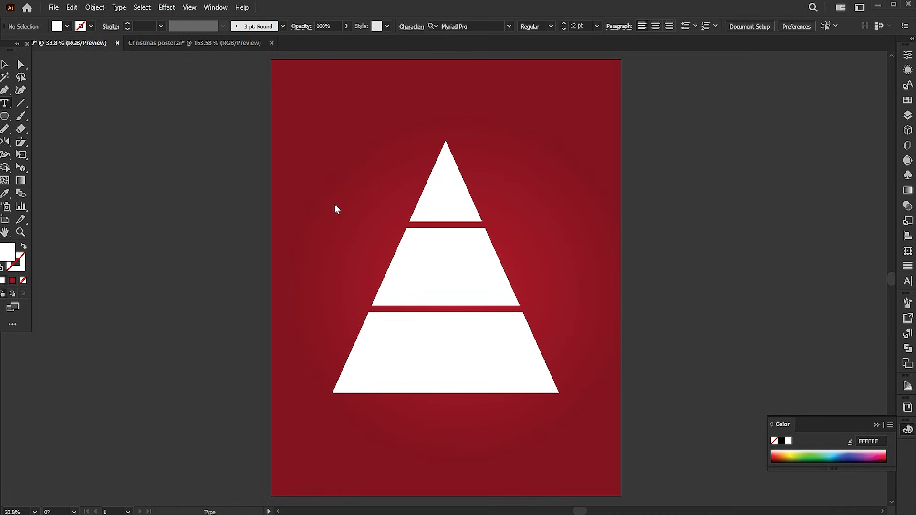
click(335, 202)
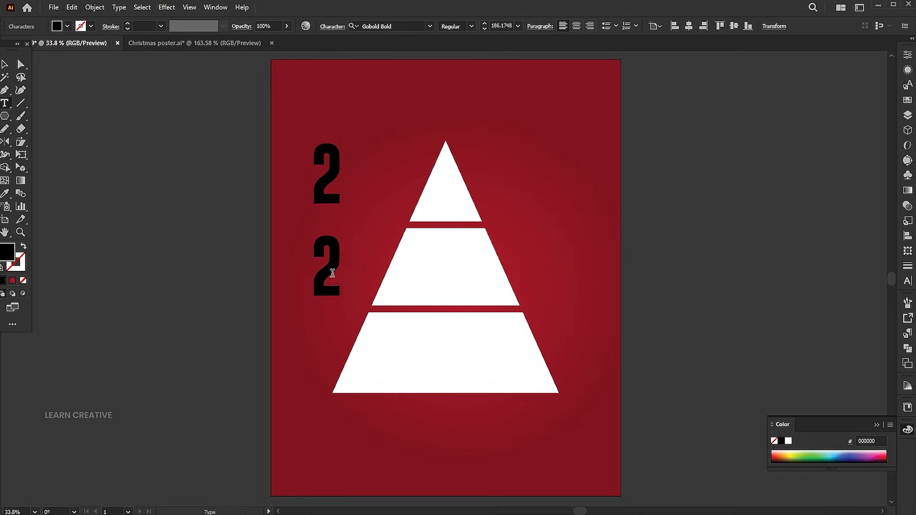
click(328, 270)
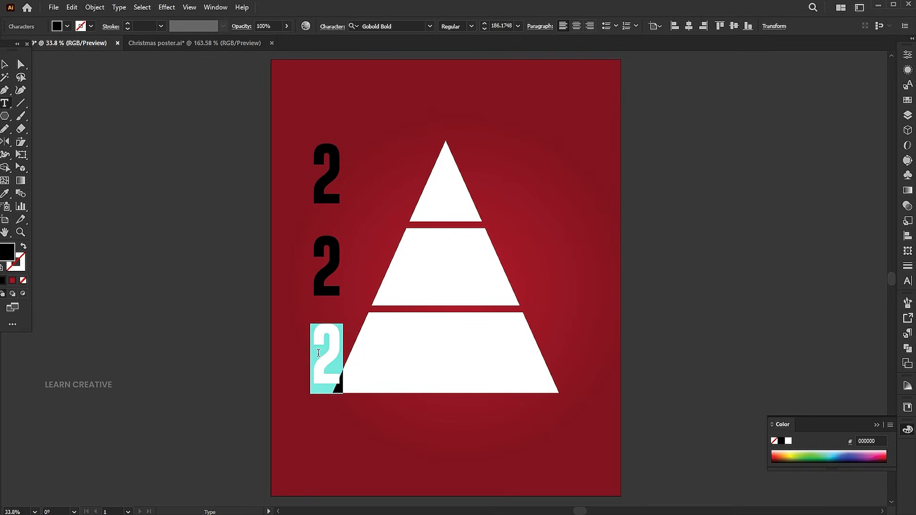
drag(327, 358, 327, 273)
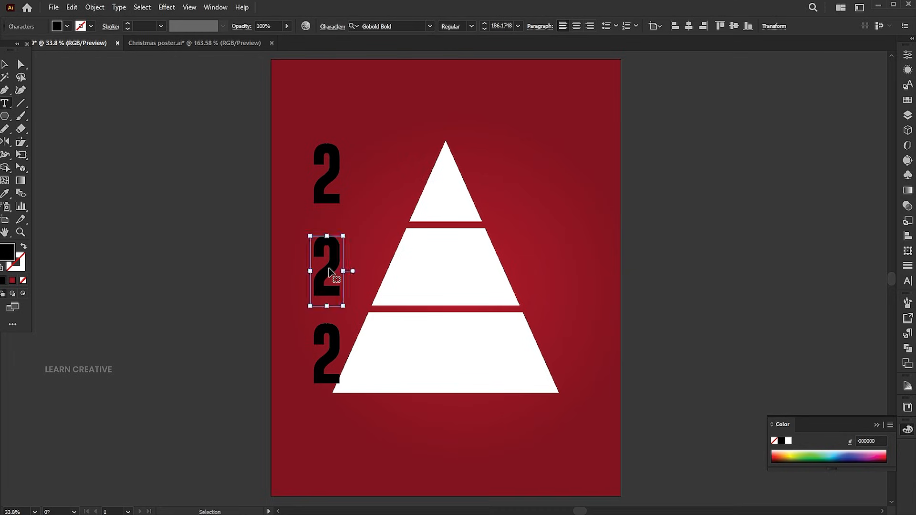
text(0)
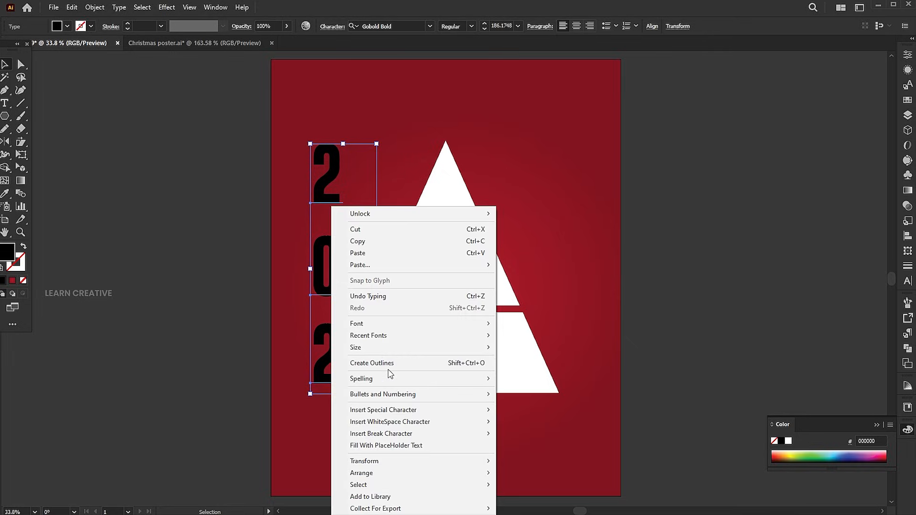
Outline the digits, bring the tree slices in front and colour the digits white.
click(524, 151)
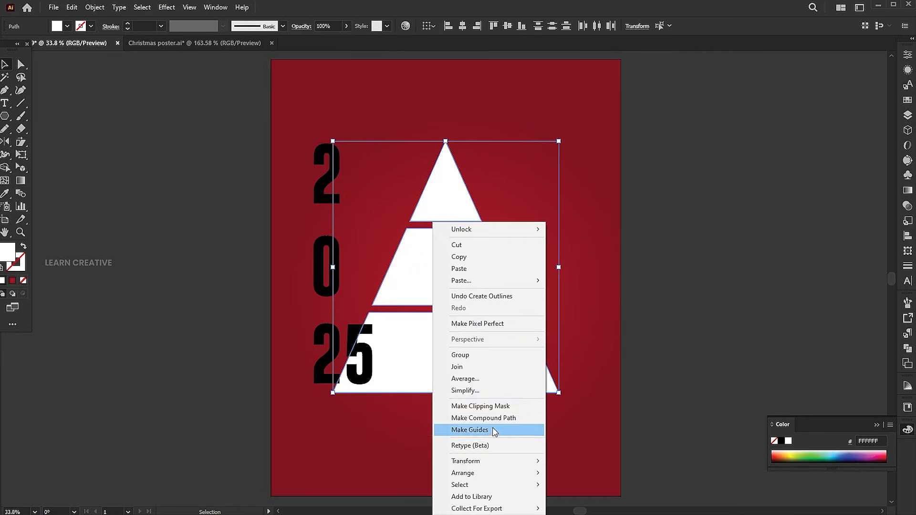
mouse_move(462, 472)
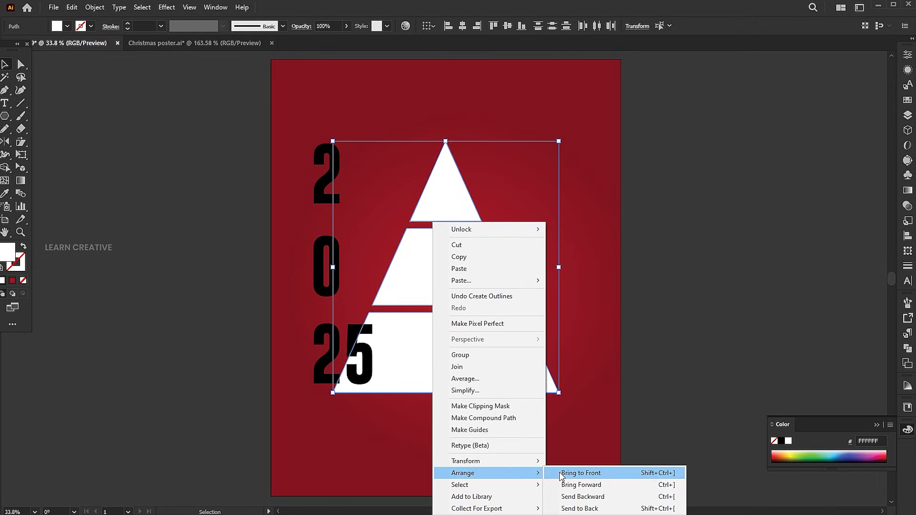
click(579, 473)
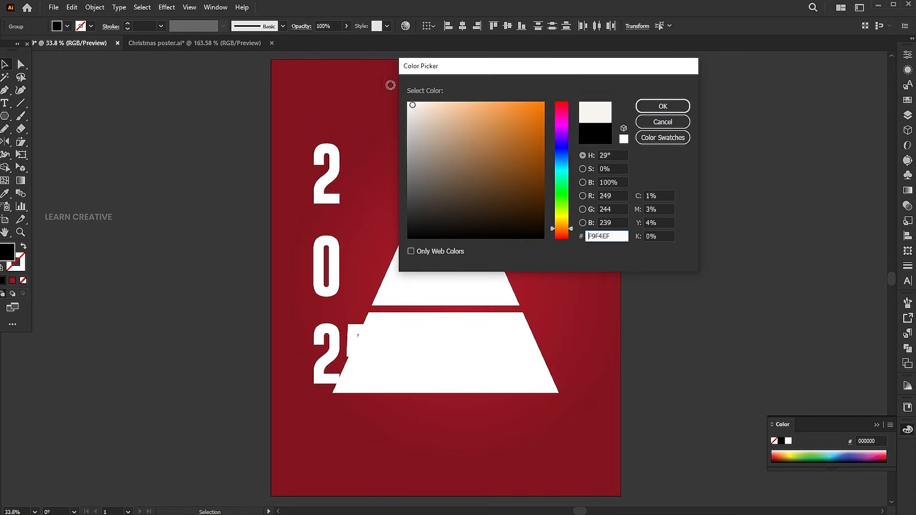
click(662, 106)
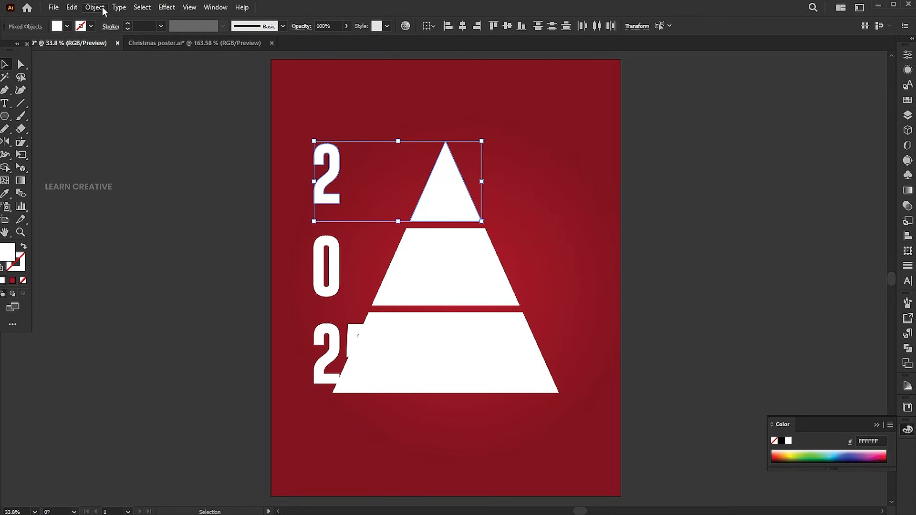
Envelope-distort the 2 and the 0 into their tree slices and select all warped digits.
click(94, 7)
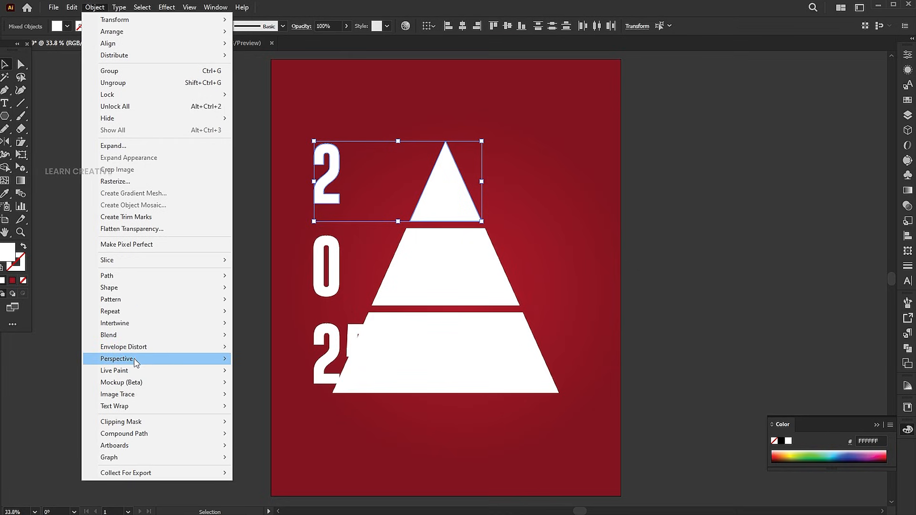
mouse_move(123, 346)
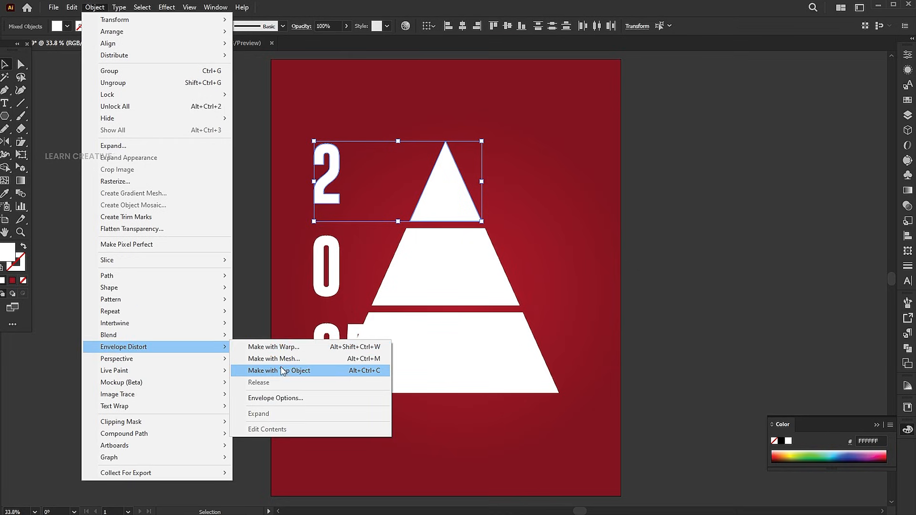
click(279, 370)
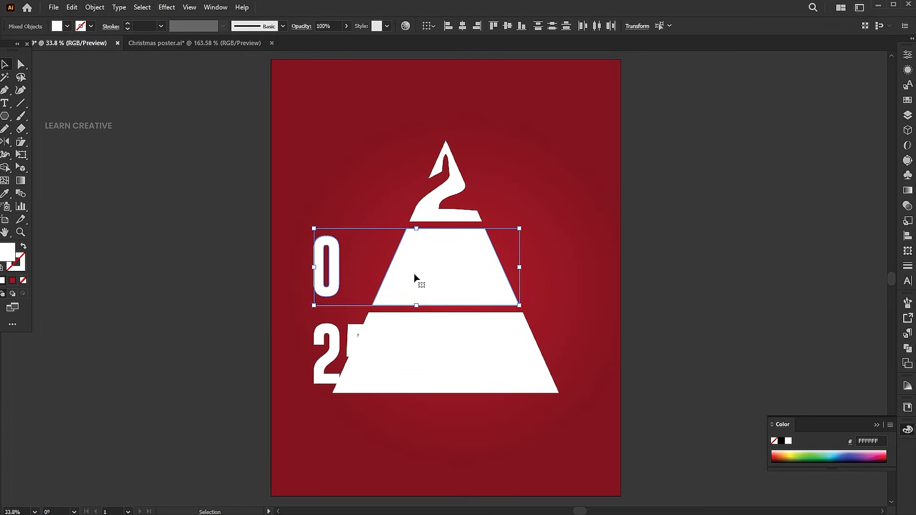
click(93, 7)
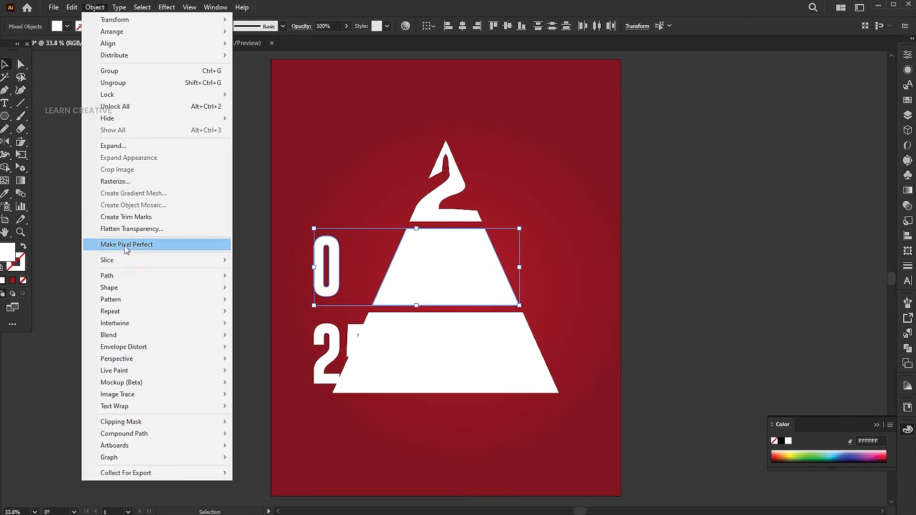
mouse_move(123, 346)
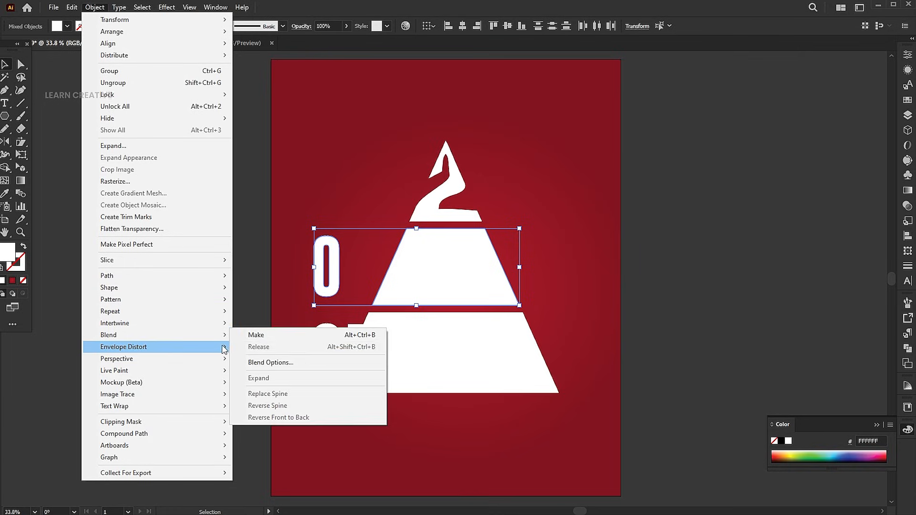
click(256, 335)
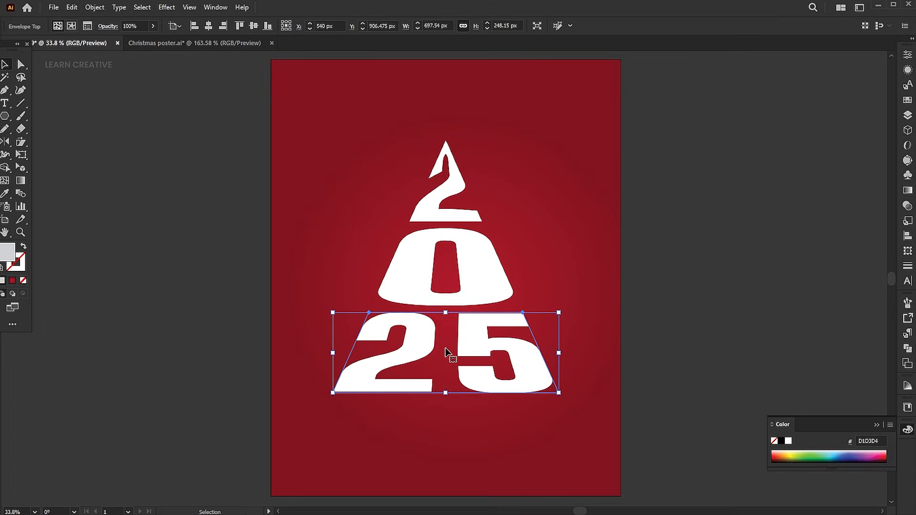
click(643, 277)
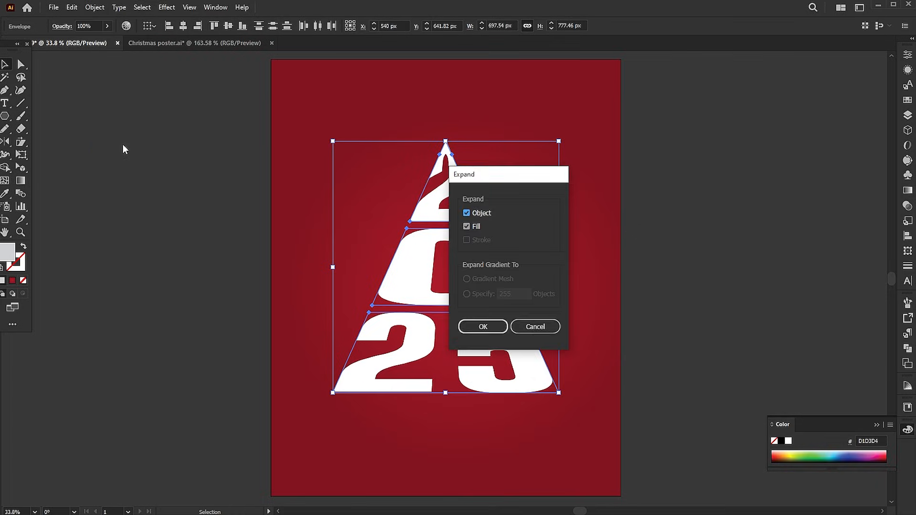
Expand the warped digits and adjust the gradient stops to light greys for a silver fill.
click(481, 327)
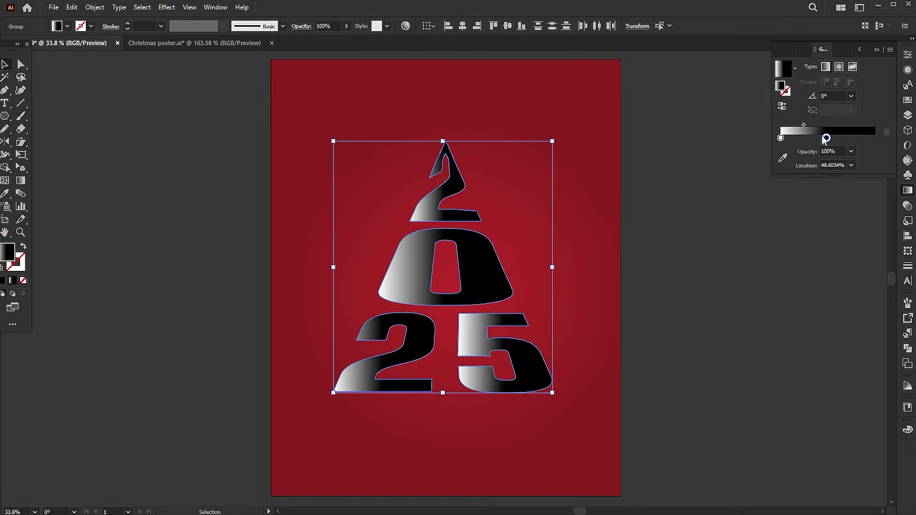
drag(826, 138, 874, 137)
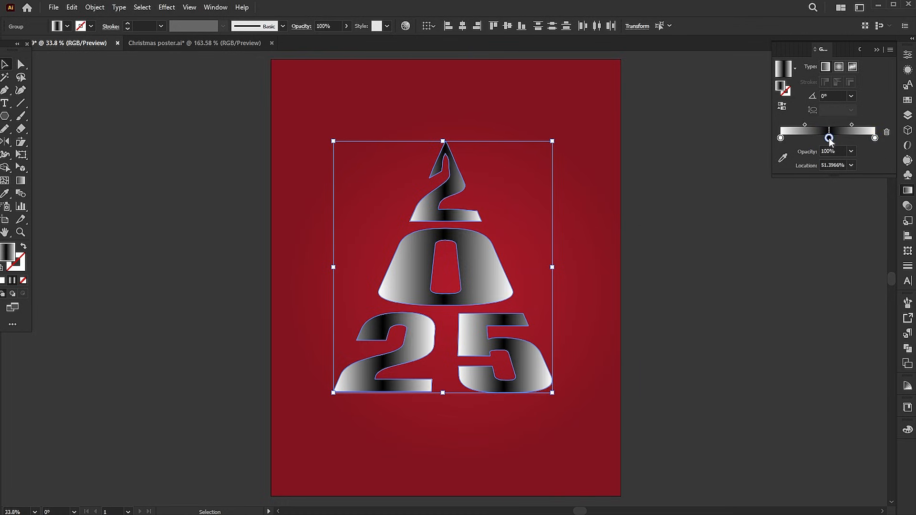
click(828, 137)
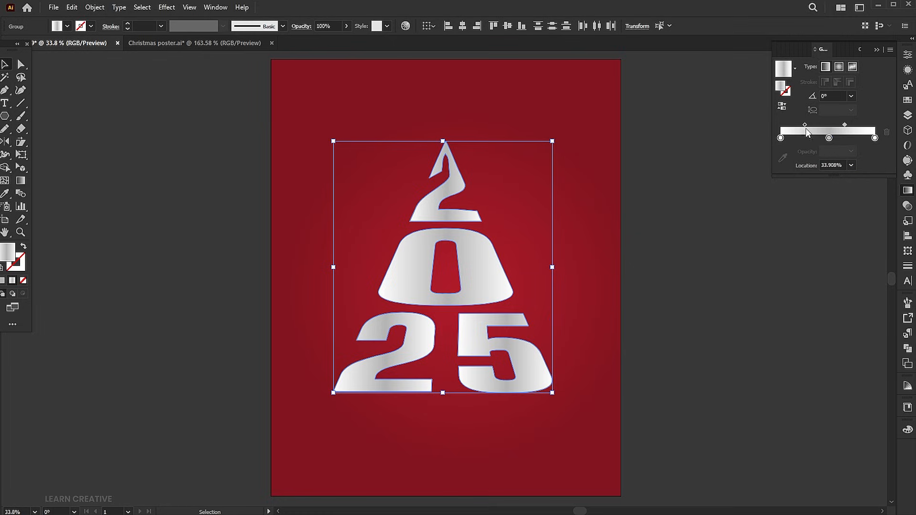
drag(805, 138, 845, 138)
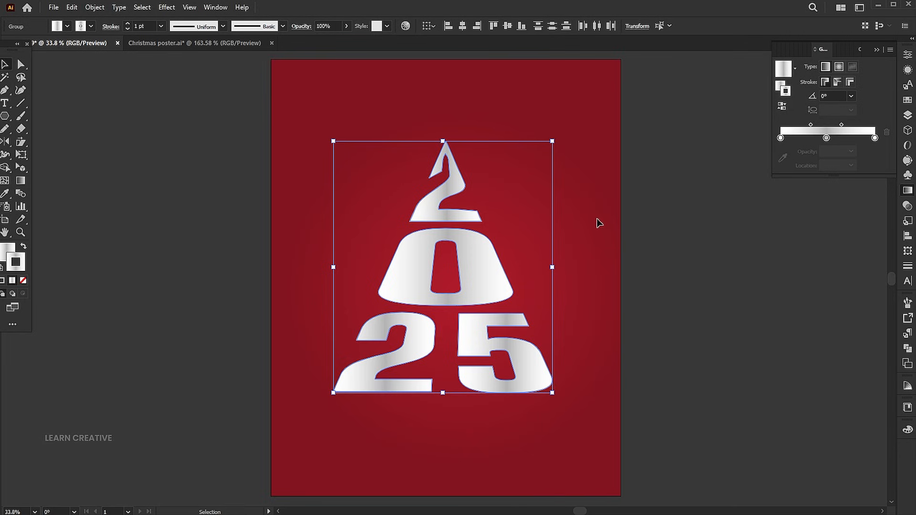
mouse_move(167, 7)
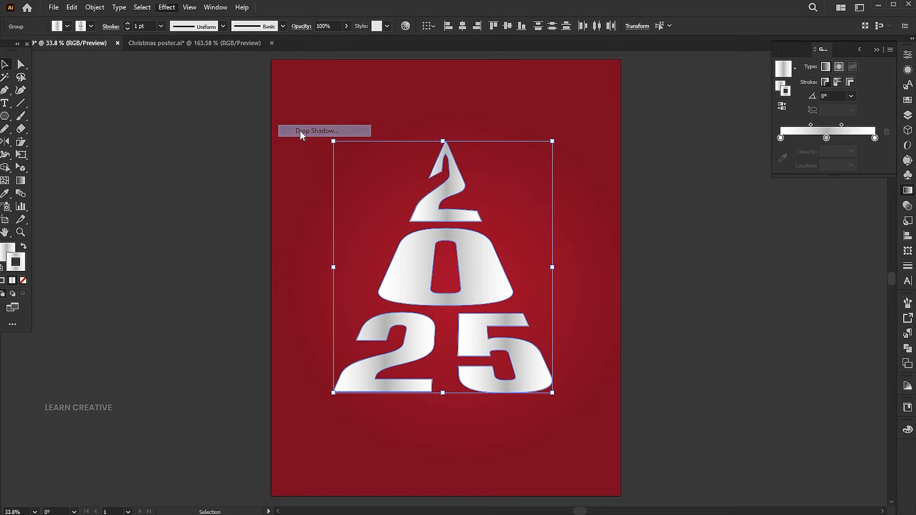
Apply a drop shadow with dark grey colour 282828 at 25% opacity.
click(317, 130)
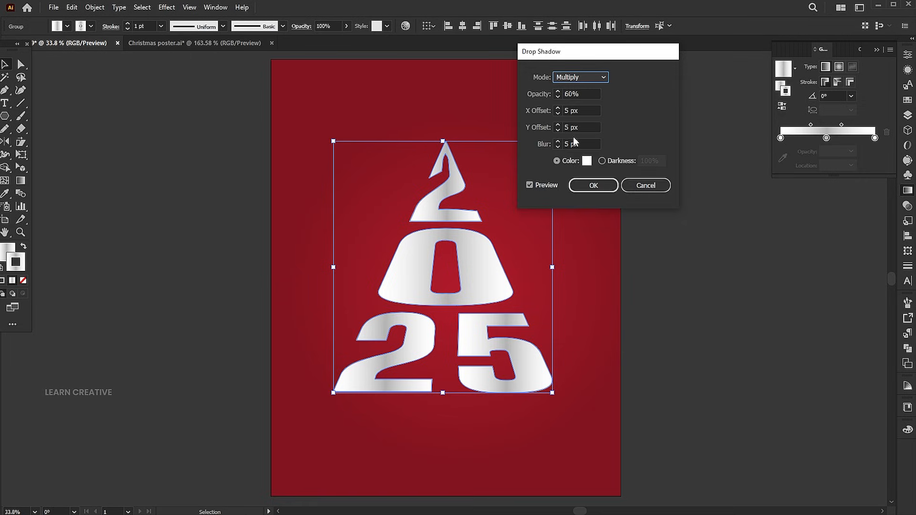
click(587, 161)
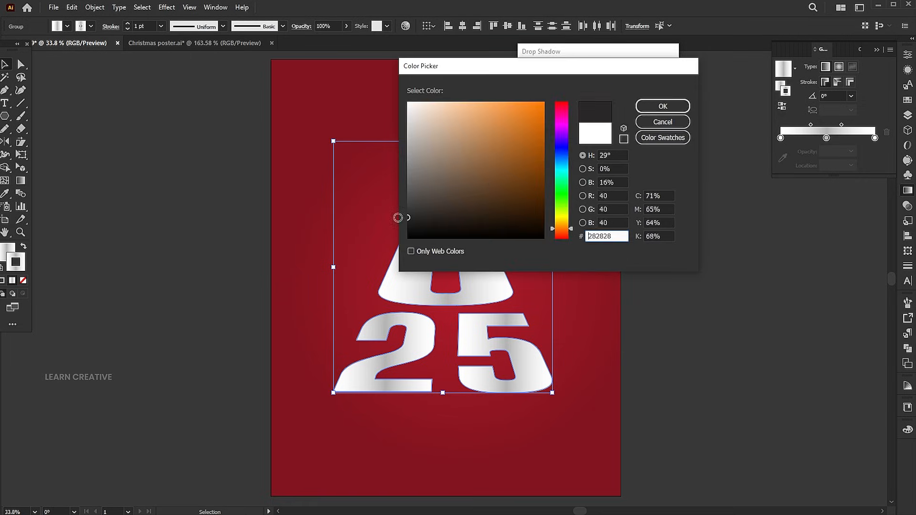
click(661, 106)
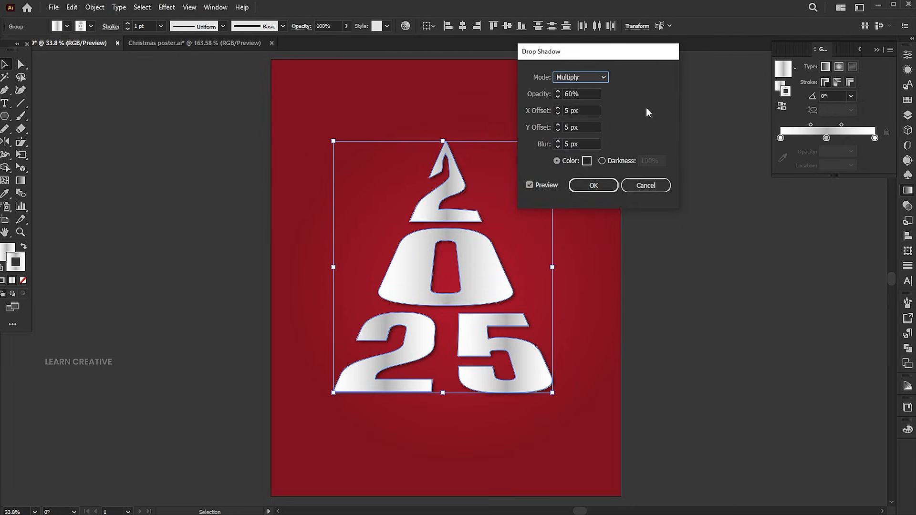
click(576, 94)
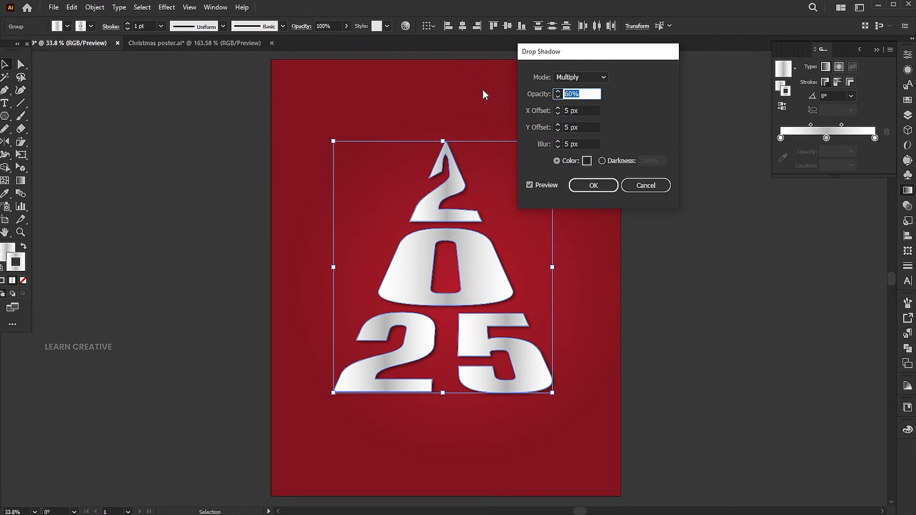
text(25)
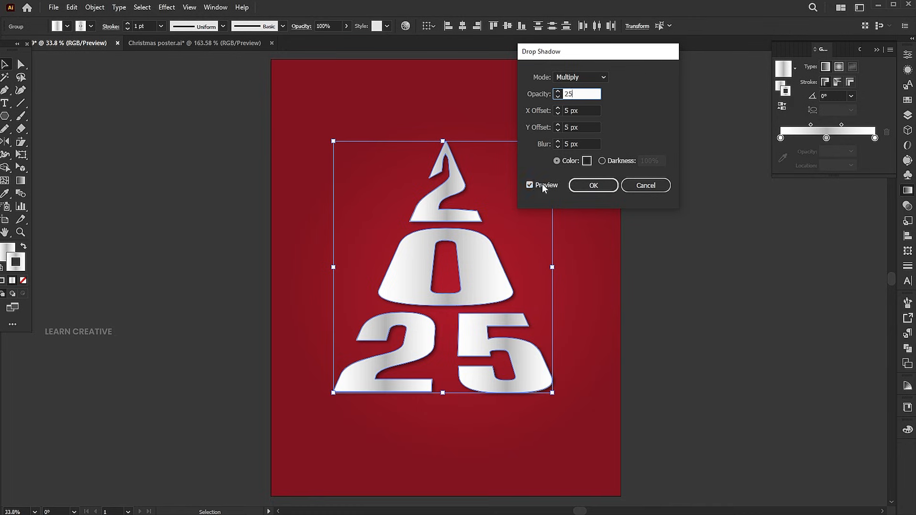
click(593, 185)
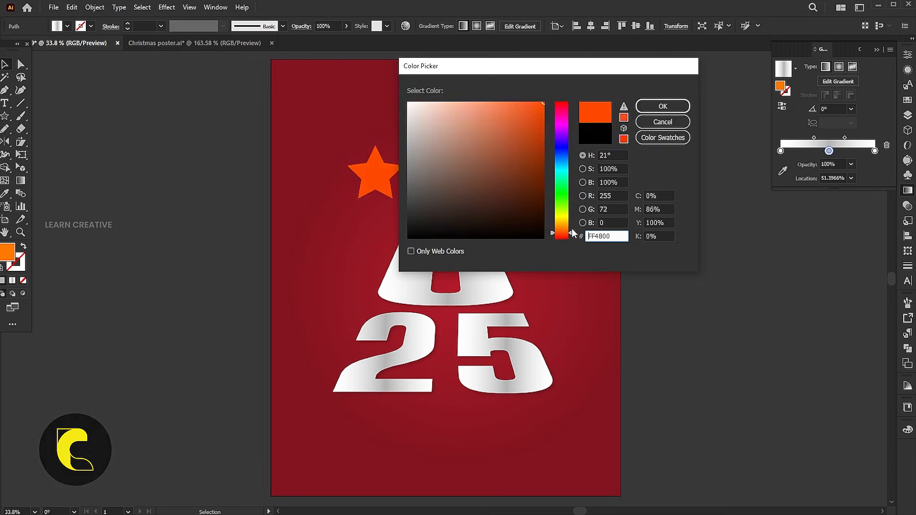
Fill the star orange and copy it for a smaller darker duplicate.
click(662, 105)
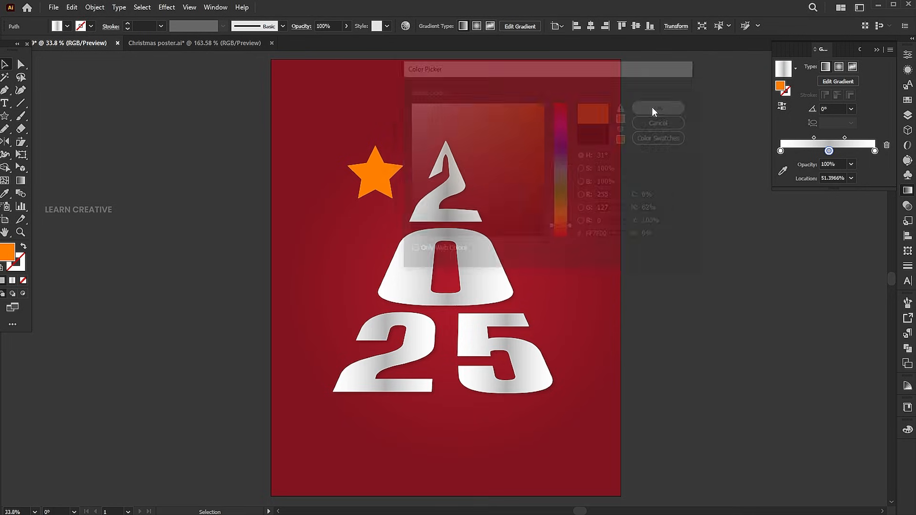
click(657, 108)
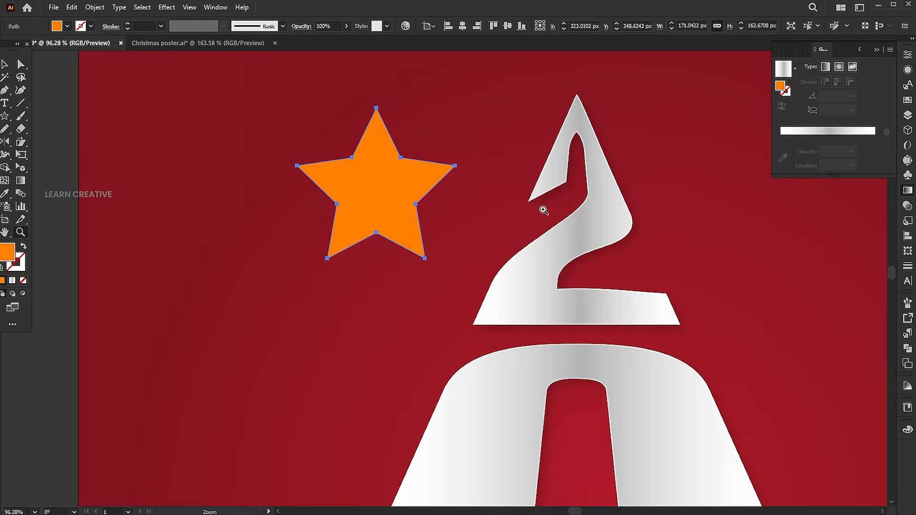
click(71, 7)
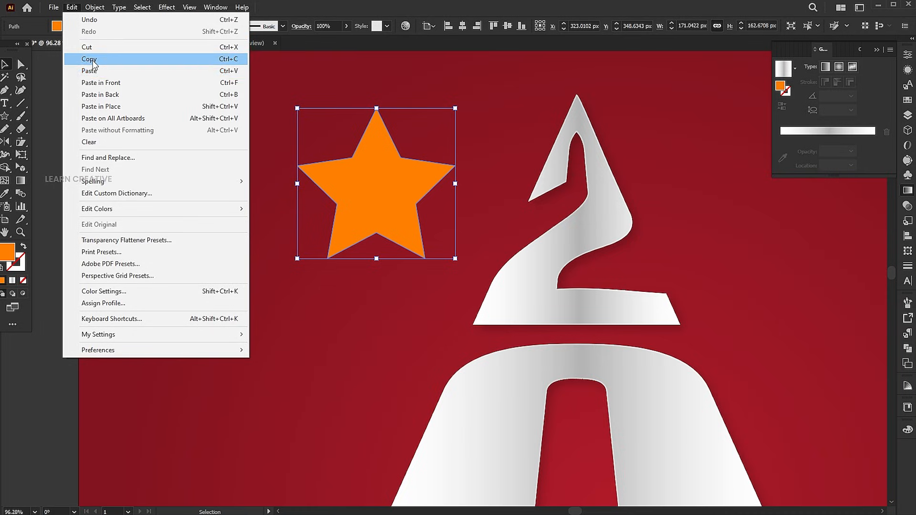
click(88, 59)
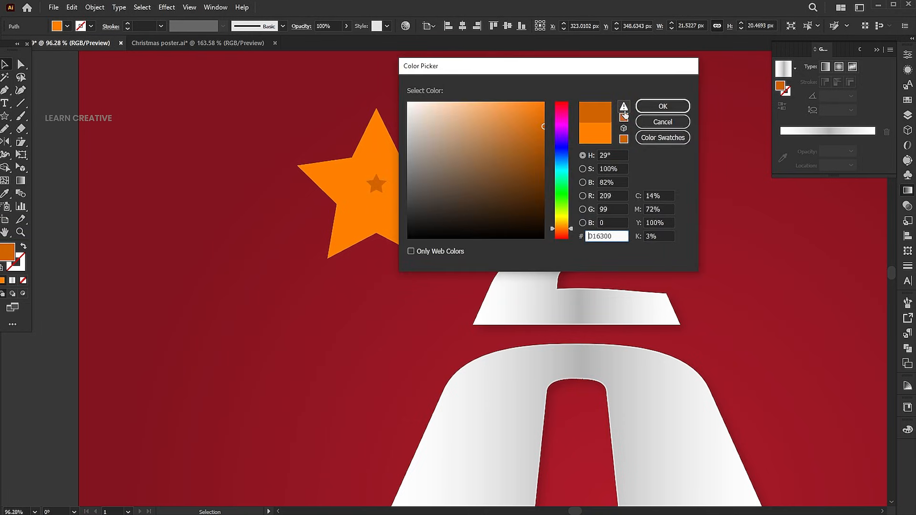
Blend the orange star with its smaller inner copy via Object > Blend > Make.
click(661, 106)
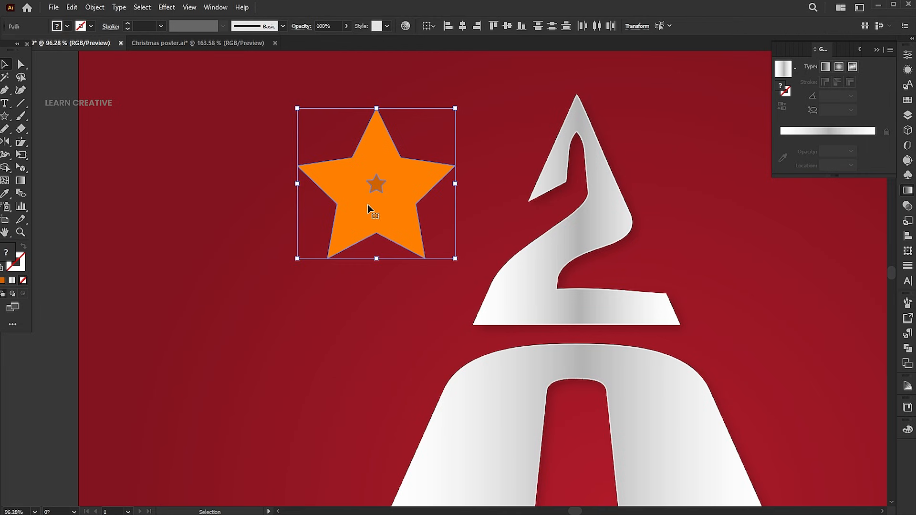
click(94, 7)
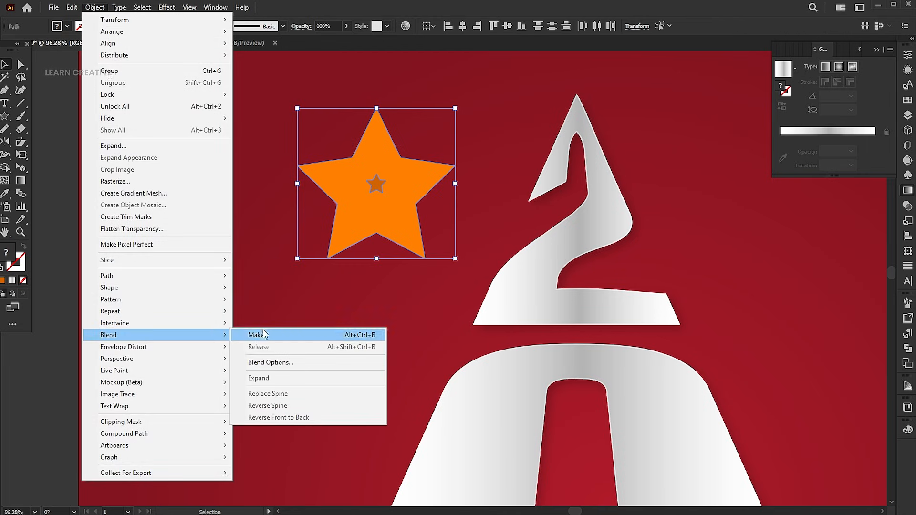
click(255, 335)
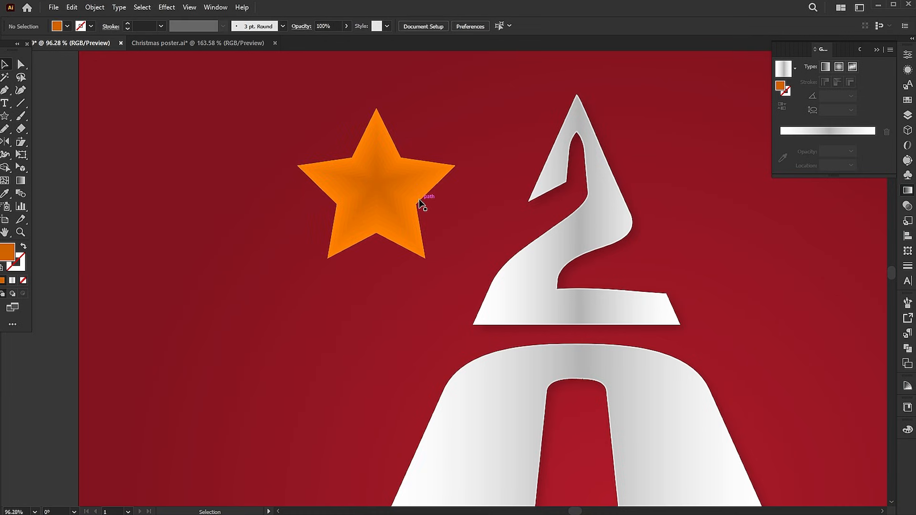
Set the star blend to Specified Steps in Blend Options for smooth centre shading.
click(94, 8)
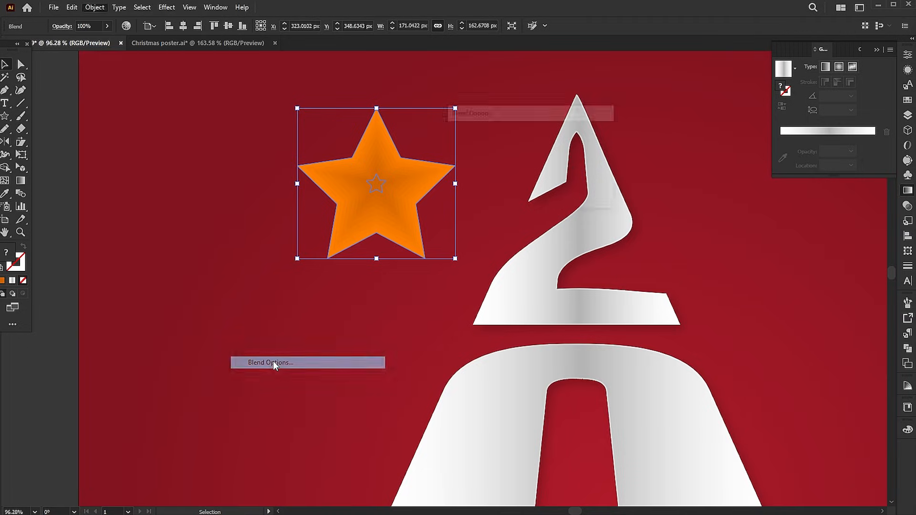
click(269, 362)
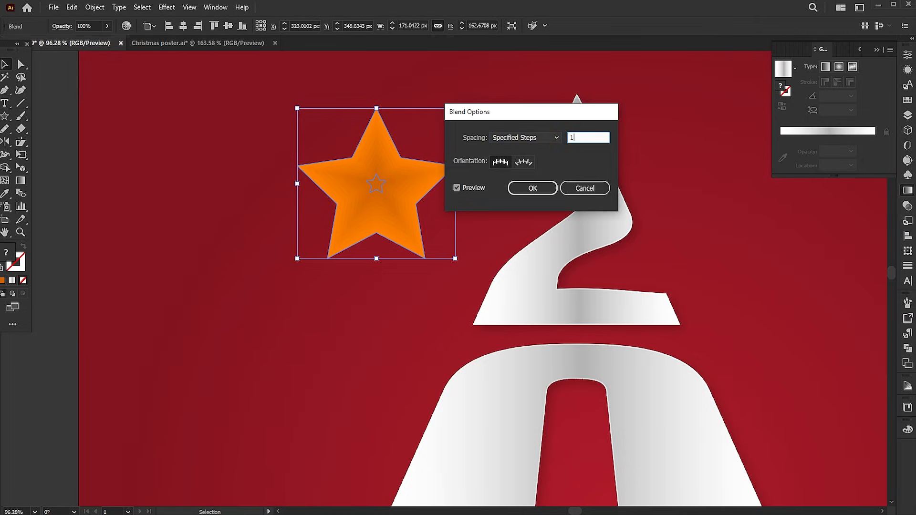
drag(375, 182, 441, 127)
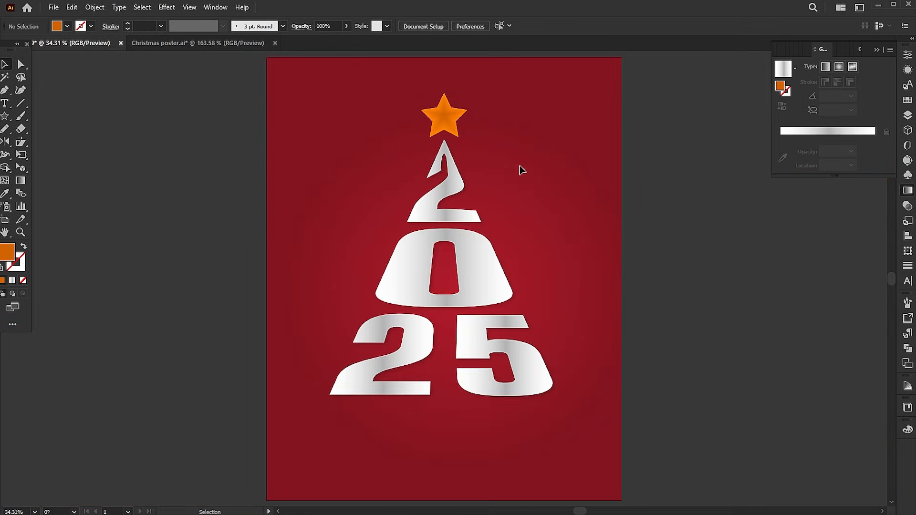
With the footer added, shift the 2025 tree's silver gradient stop and midpoint to lighten the numbers.
scroll(down, 3)
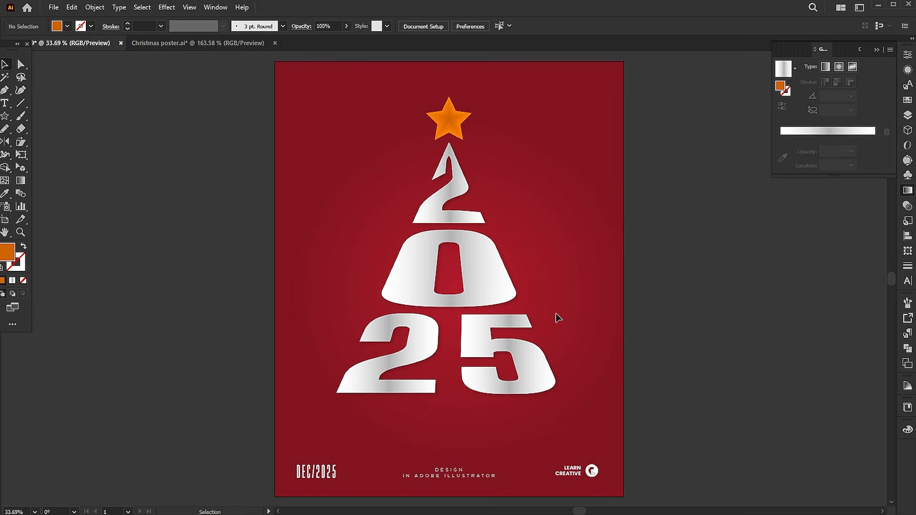
click(447, 268)
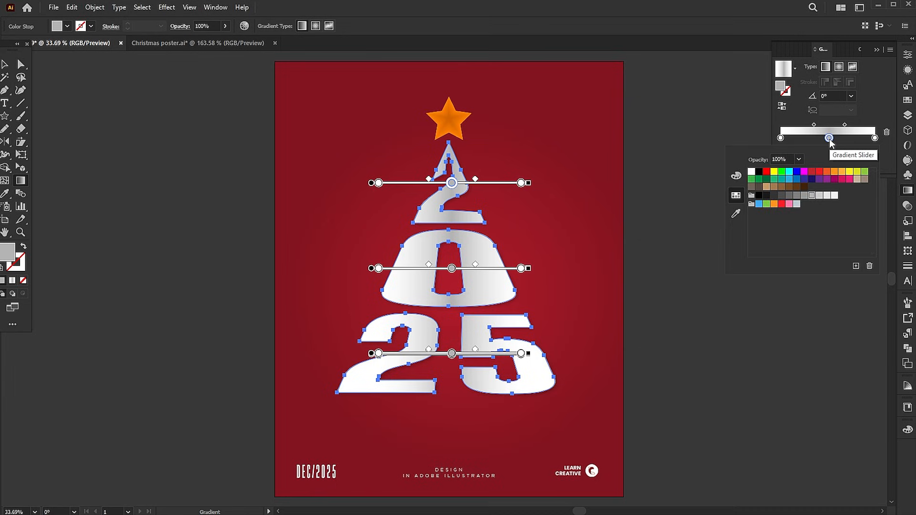
drag(844, 124, 828, 137)
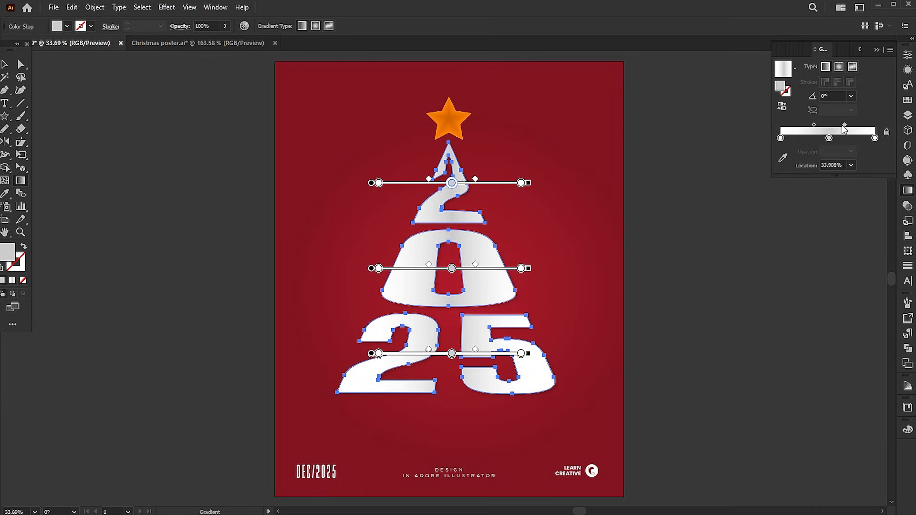
click(726, 335)
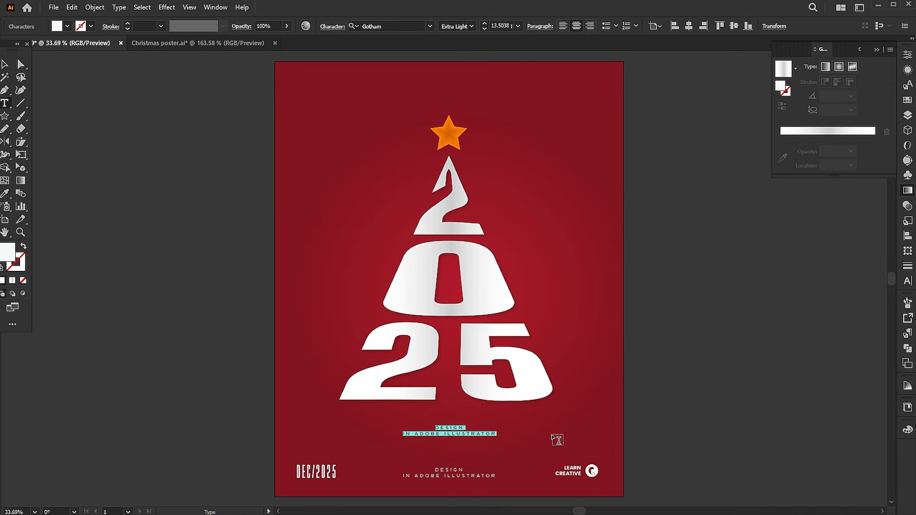
Add a 'merry christmas' line in Gotham Bold coloured with the star's orange.
text(merry)
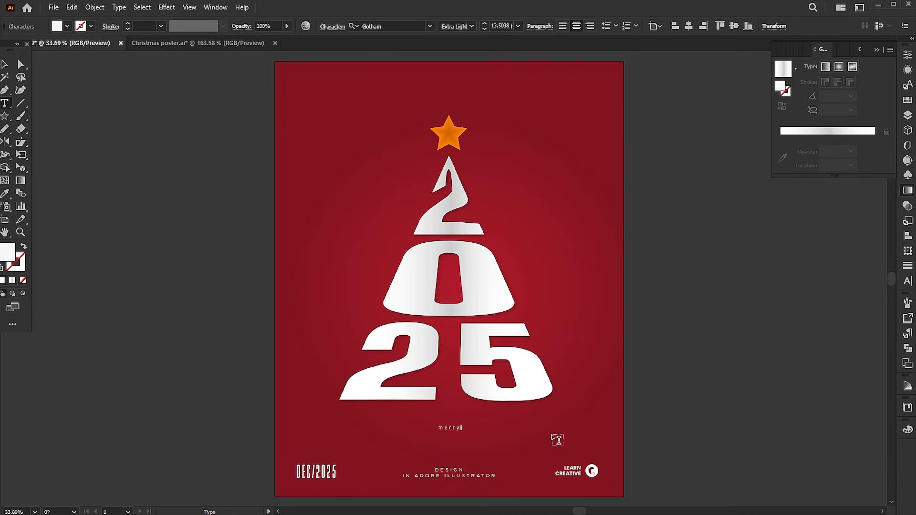
text(christmas!)
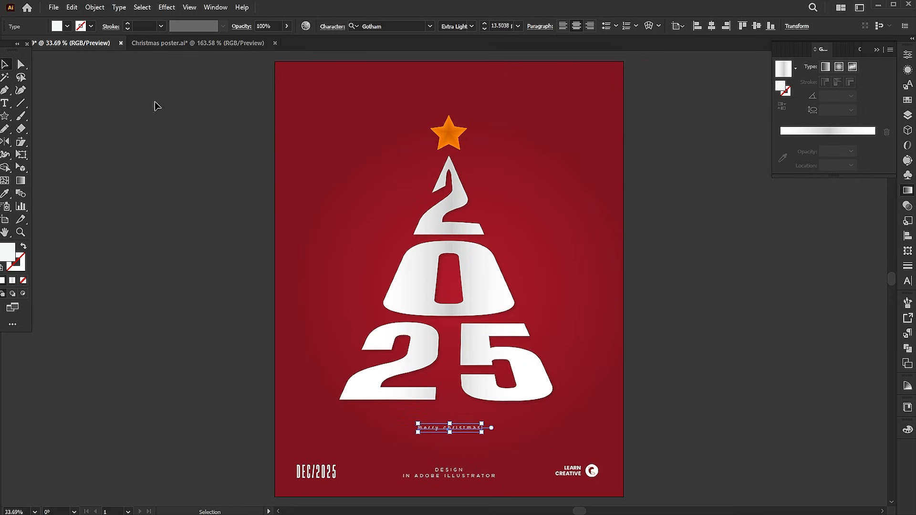
click(119, 7)
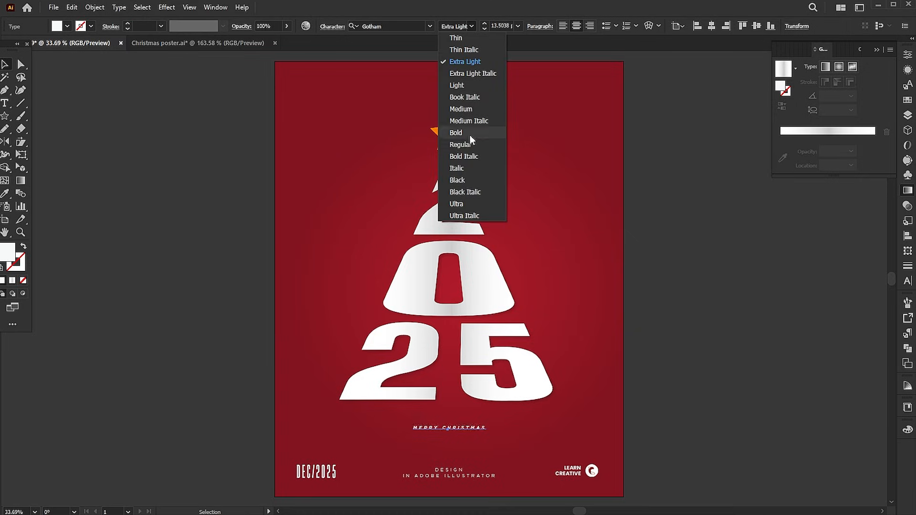
click(455, 132)
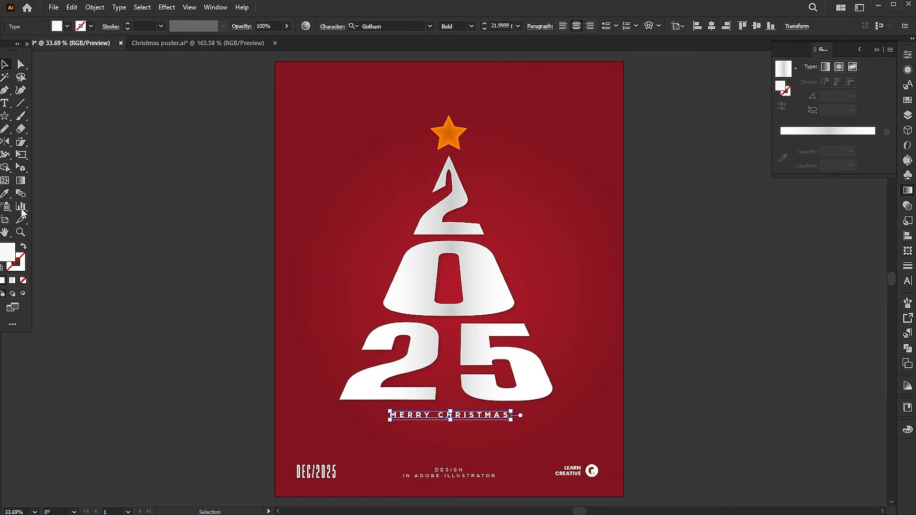
click(468, 124)
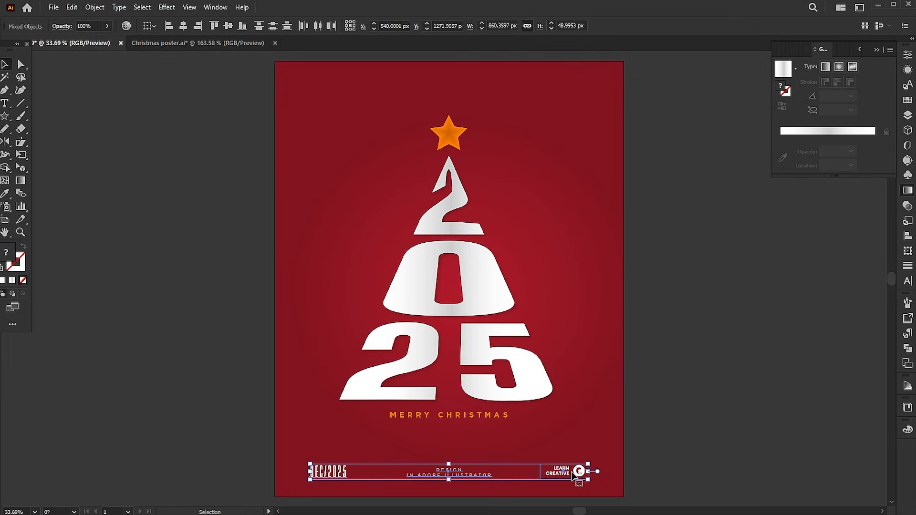
Scale the footer group tighter, then select the whole poster artwork.
click(624, 333)
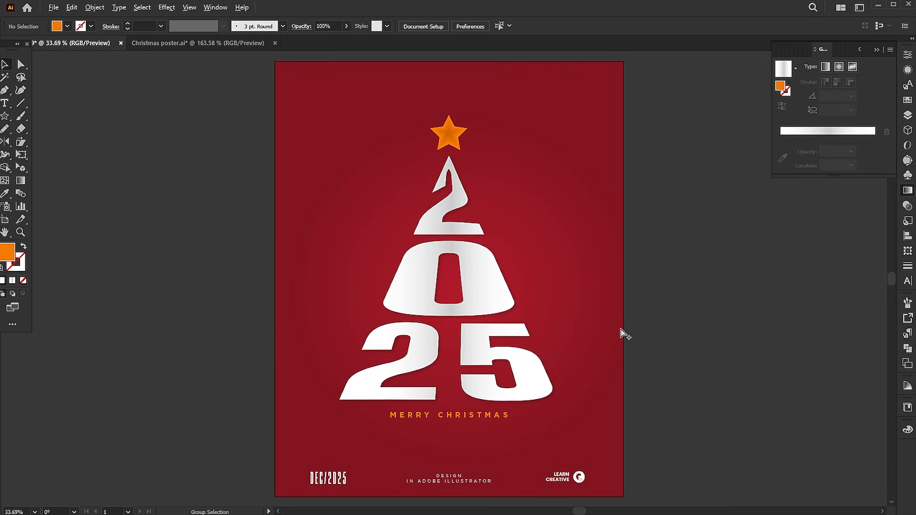
click(94, 7)
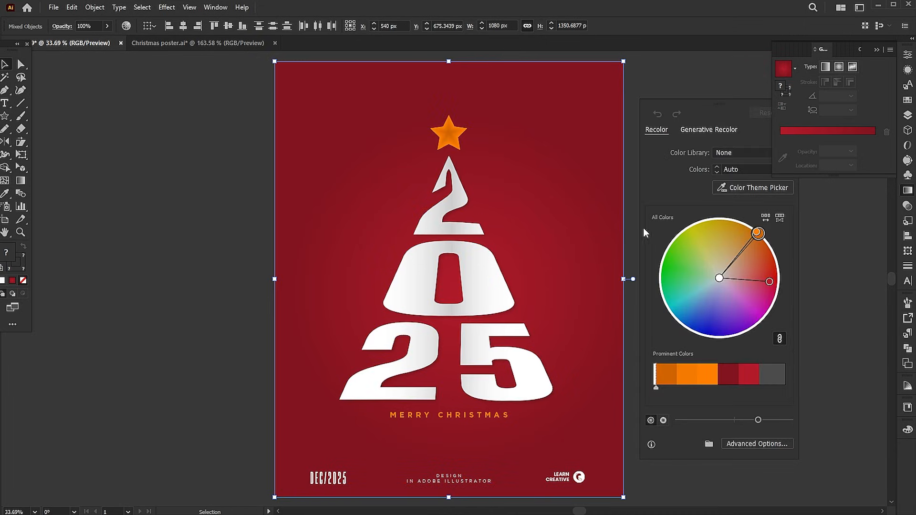
mouse_move(758, 233)
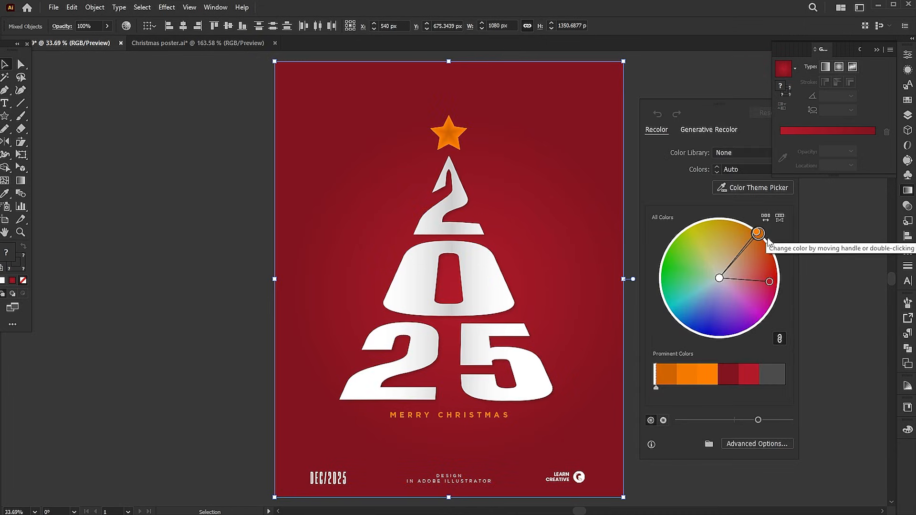
Rotate the Recolor Artwork wheel through orange and olive palettes to a green poster with blue star.
drag(758, 232, 716, 217)
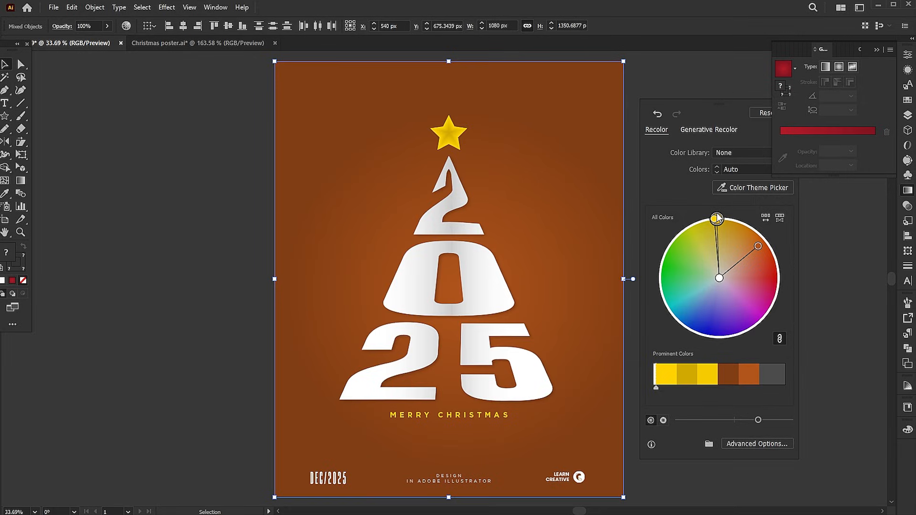
mouse_move(724, 219)
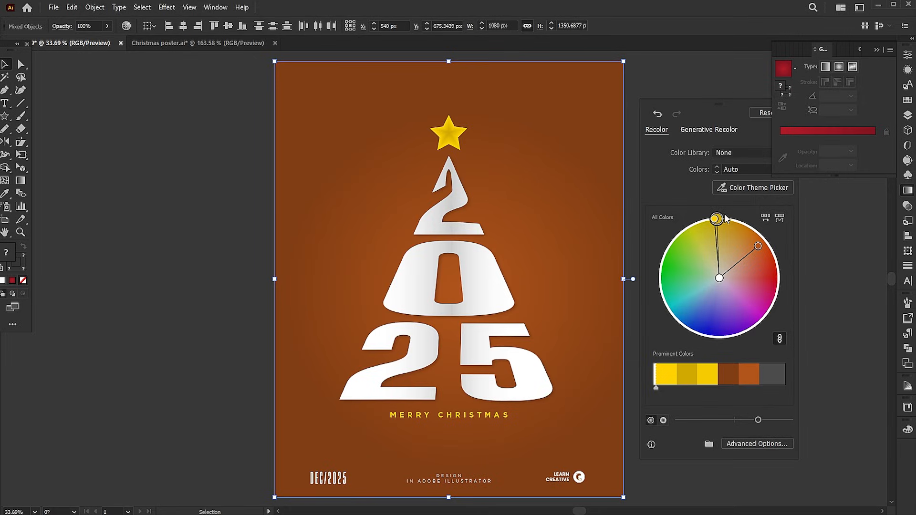
drag(715, 217, 661, 264)
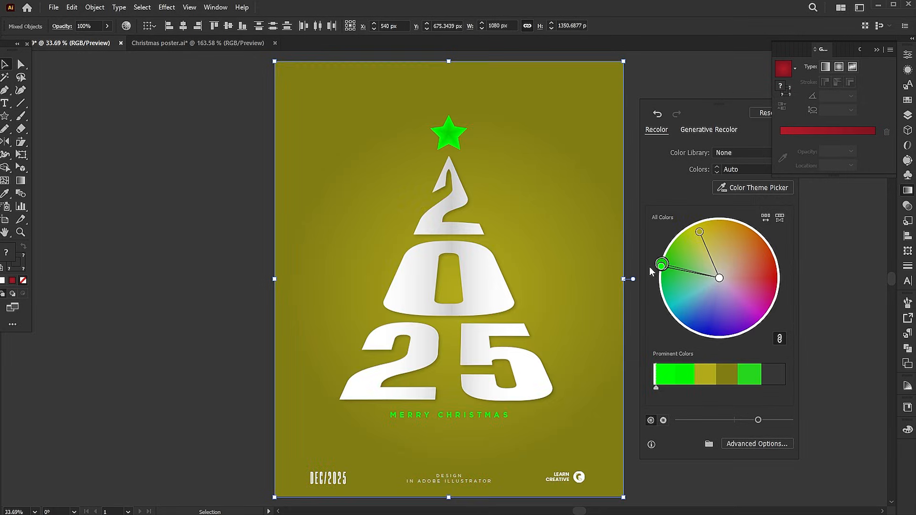
drag(661, 264, 682, 323)
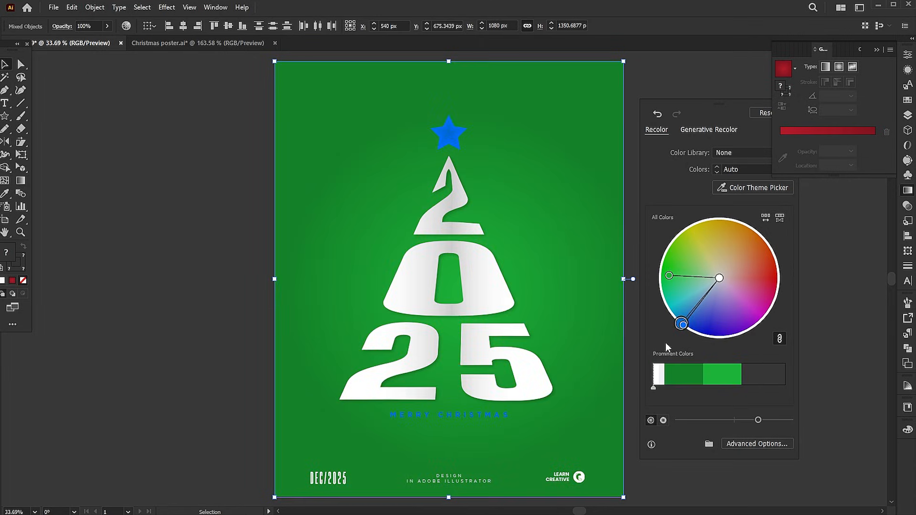
drag(681, 323, 772, 305)
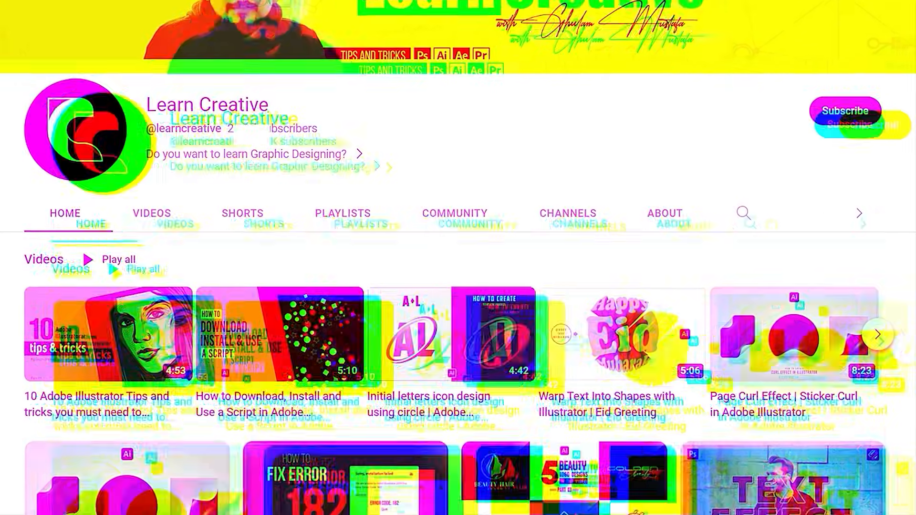
Scroll down the channel's Videos grid of Illustrator and Photoshop tutorials.
scroll(down, 3)
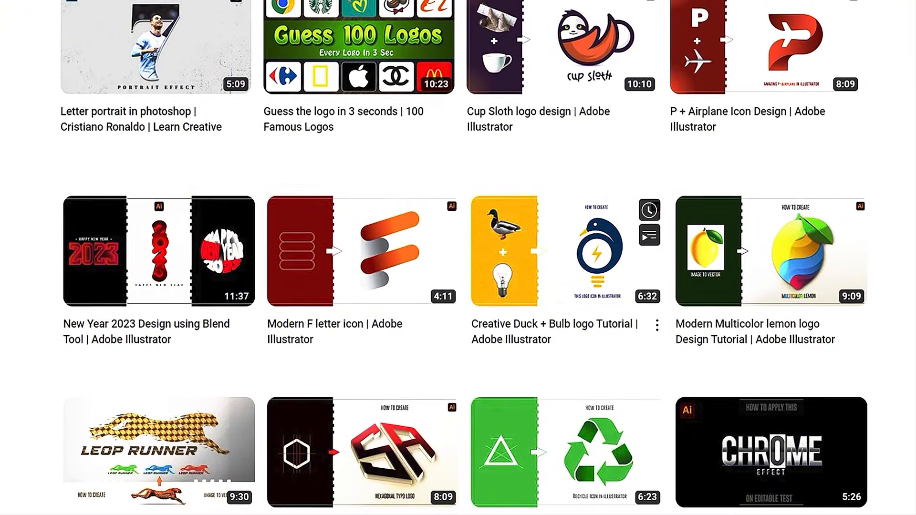